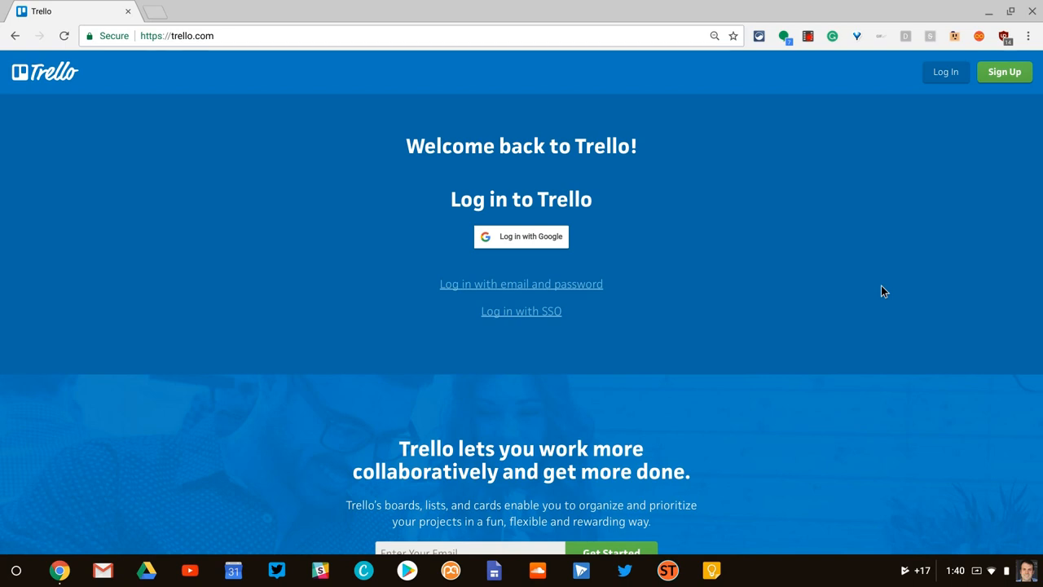
{"action": "mouse_move", "coordinate": [952, 280]}
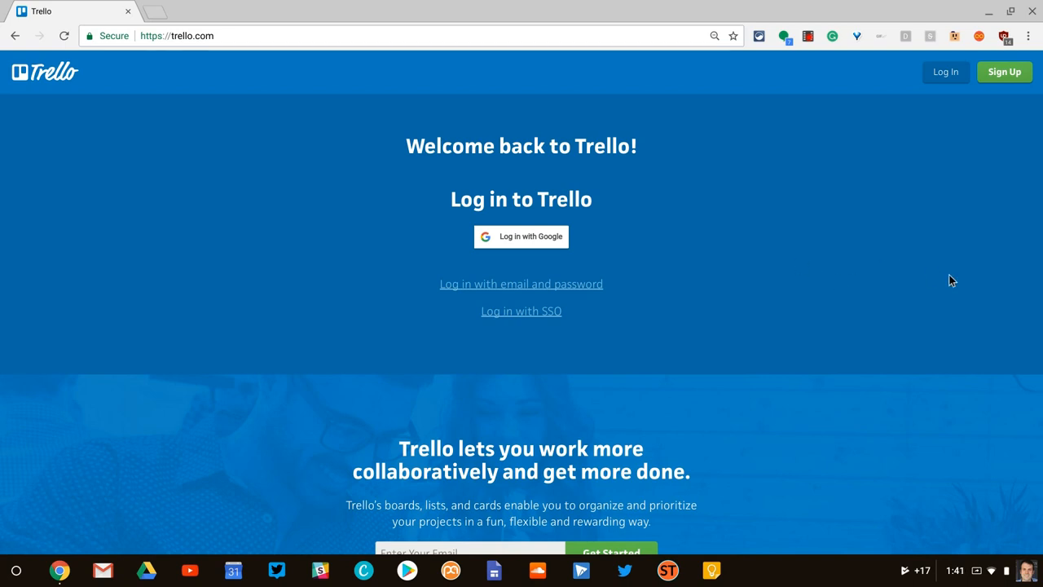
{"action": "mouse_move", "coordinate": [596, 244]}
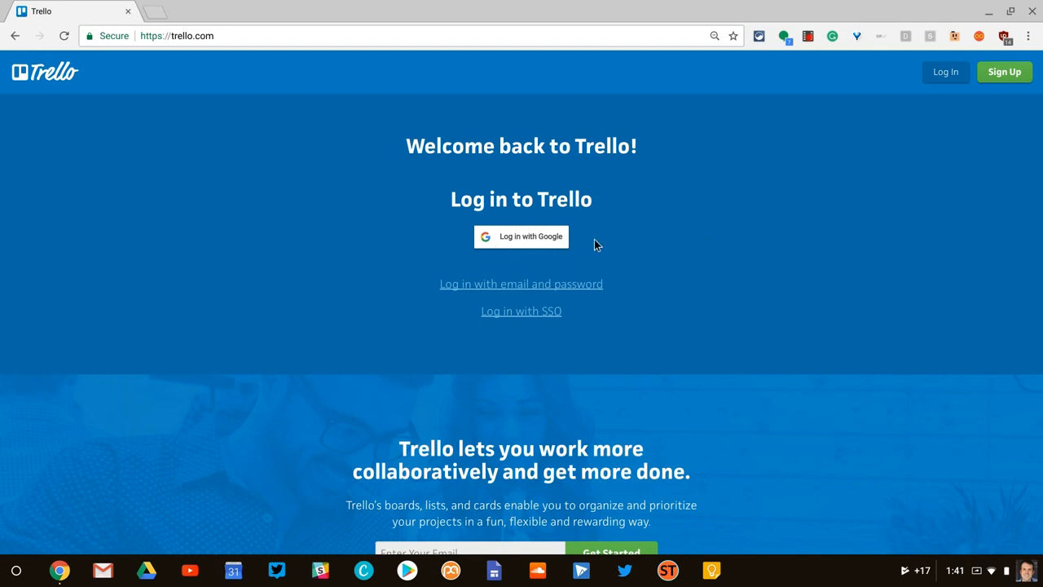
{"action": "mouse_move", "coordinate": [603, 243]}
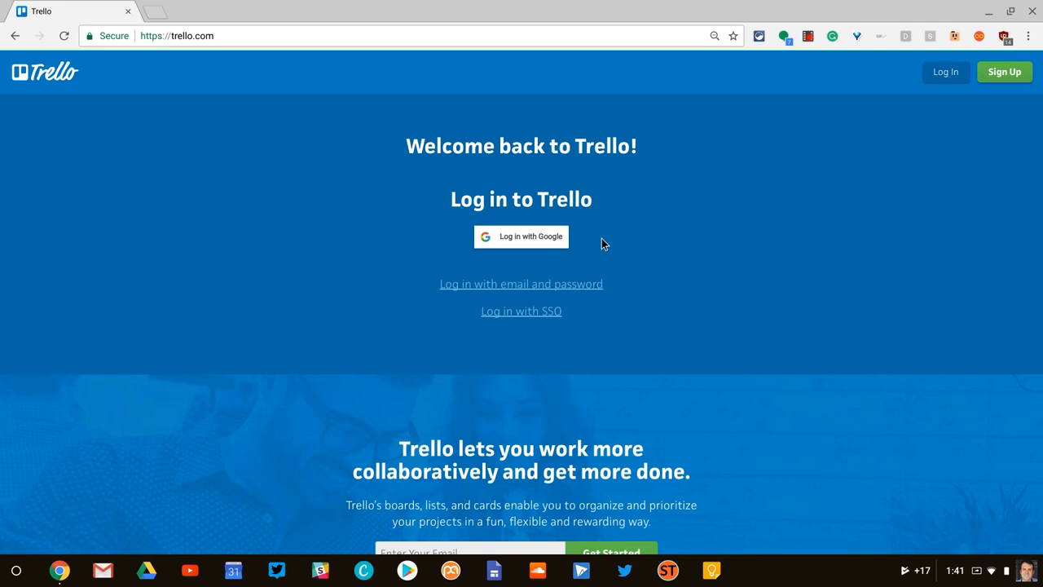
{"action": "mouse_move", "coordinate": [539, 242]}
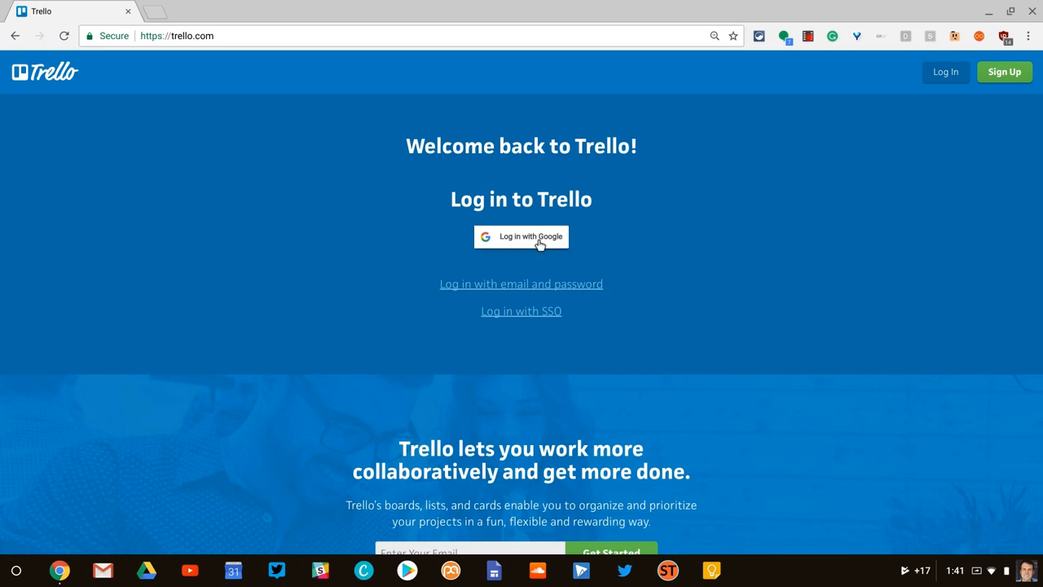
Log in to Trello with Google to reach the Boards home with three personal boards.
{"action": "left_click", "coordinate": [521, 236]}
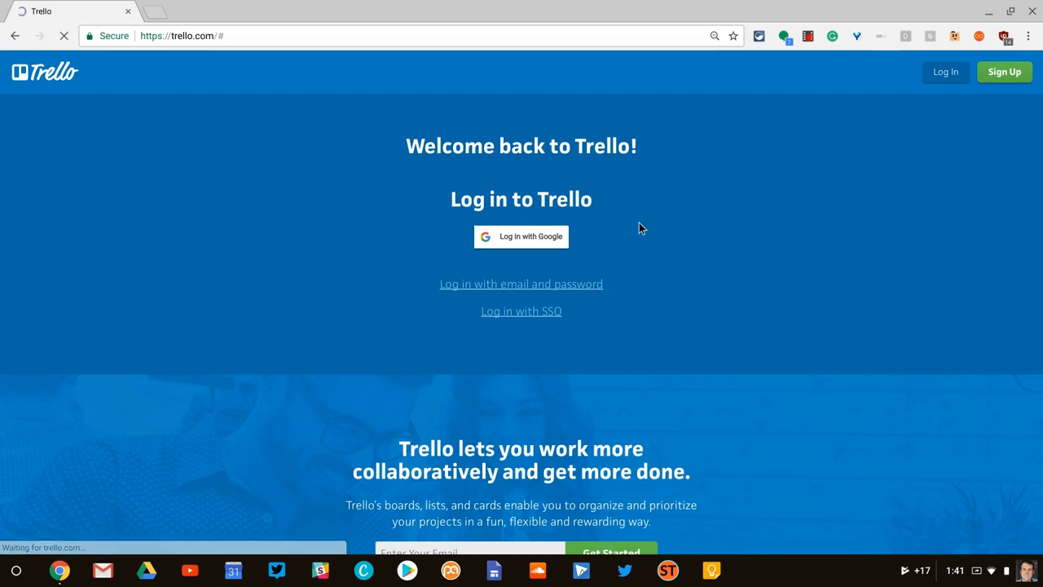
{"action": "left_click", "coordinate": [520, 237]}
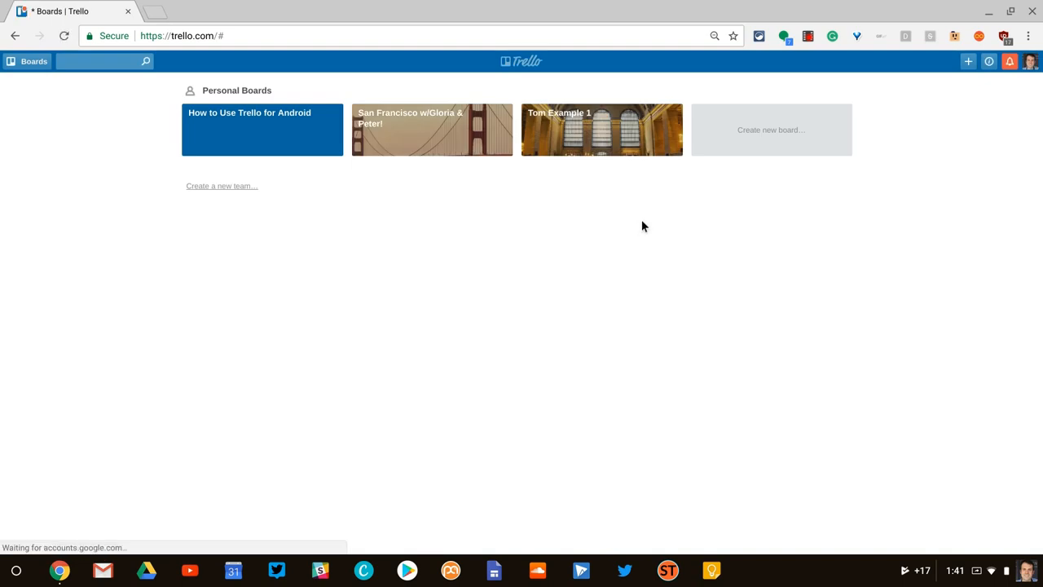
{"action": "mouse_move", "coordinate": [261, 133]}
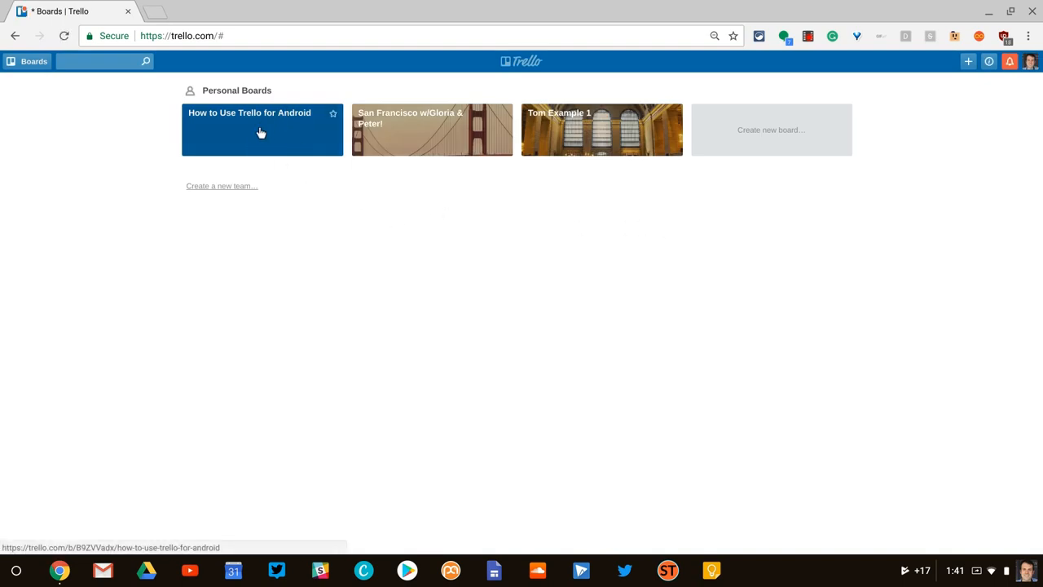
{"action": "mouse_move", "coordinate": [258, 144]}
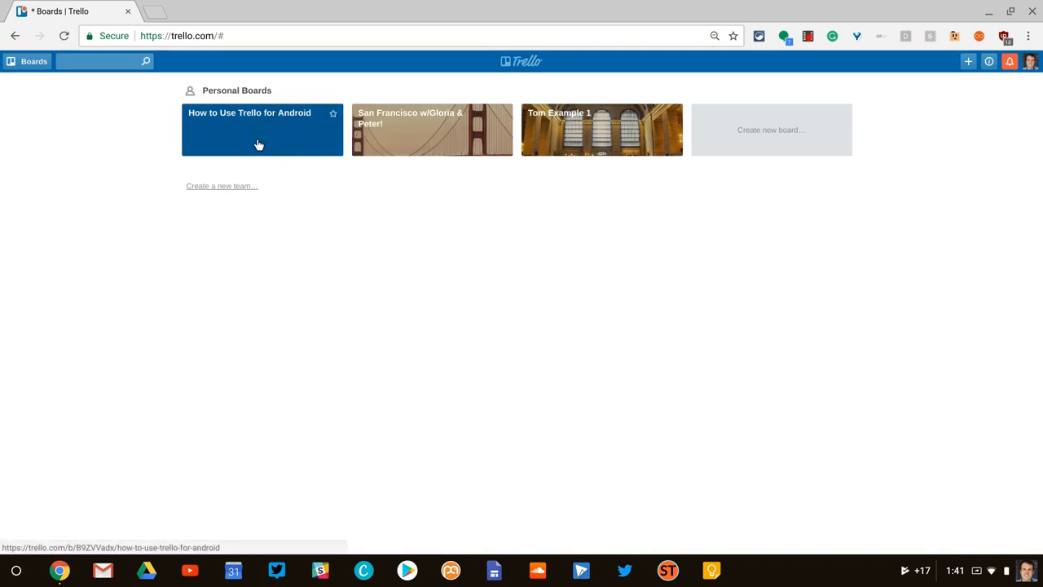
{"action": "mouse_move", "coordinate": [504, 214]}
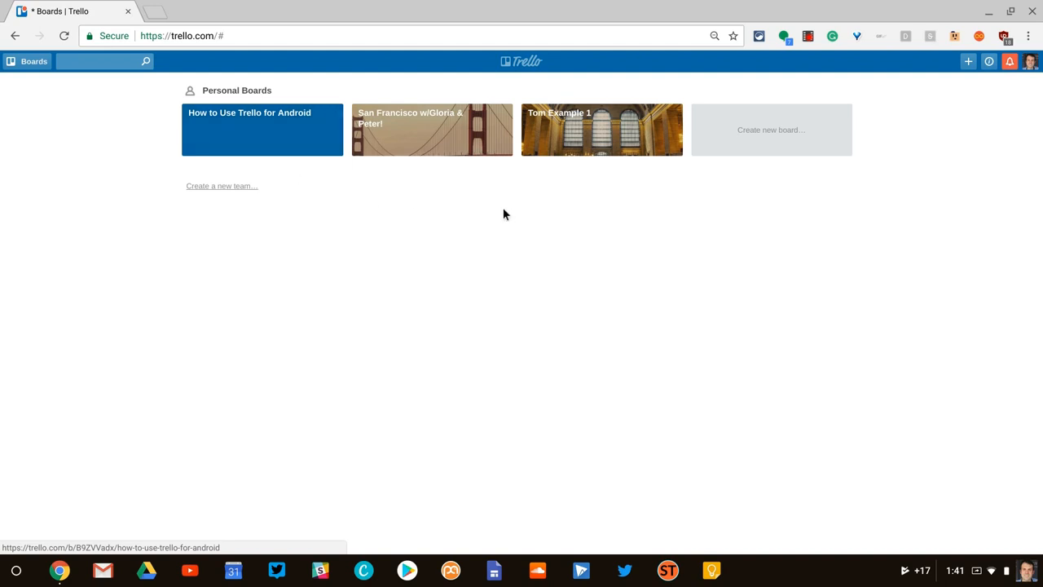
{"action": "mouse_move", "coordinate": [423, 136]}
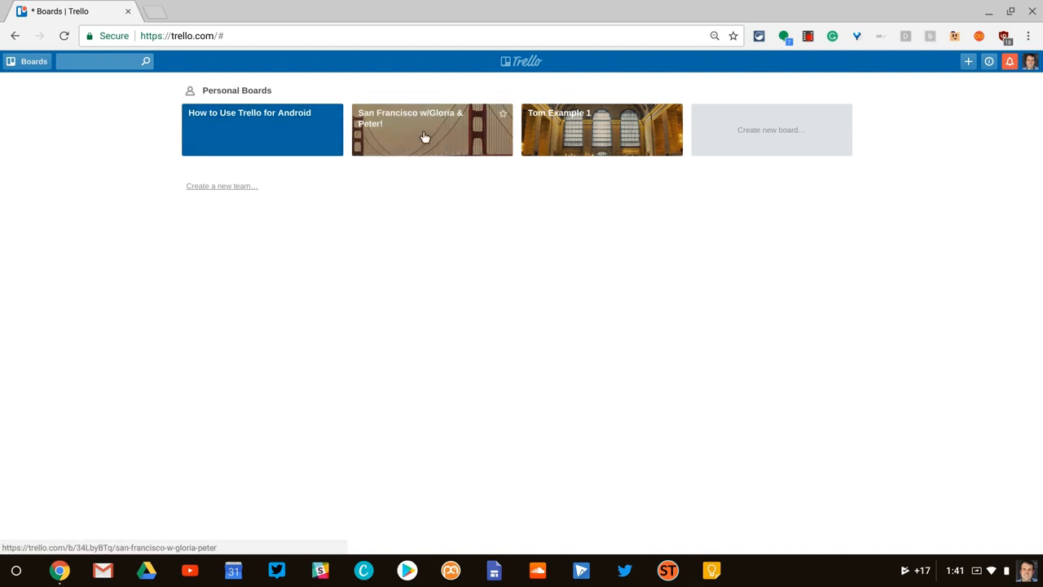
{"action": "mouse_move", "coordinate": [621, 143]}
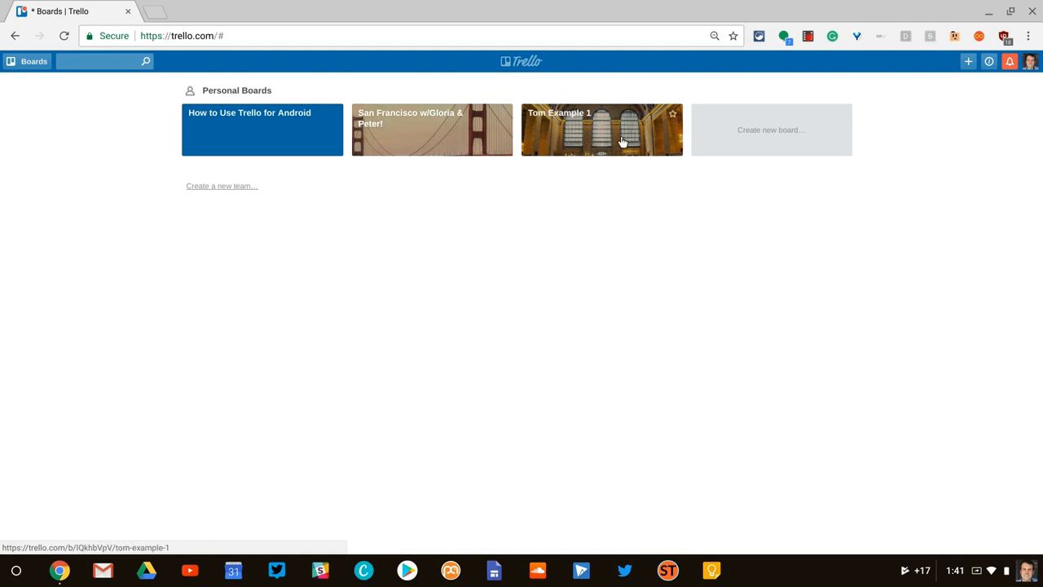
{"action": "mouse_move", "coordinate": [780, 145]}
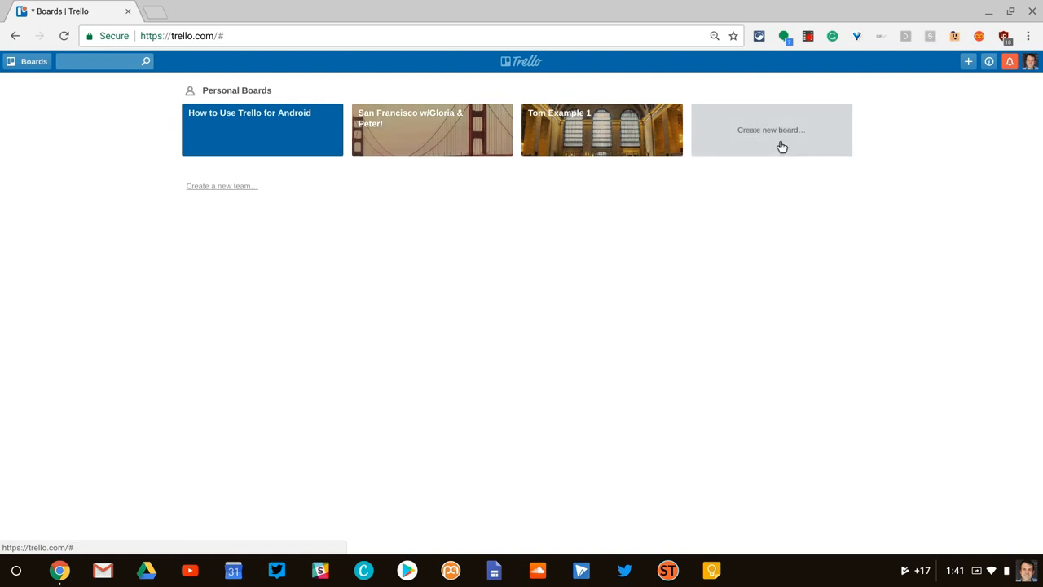
Create a private board titled 'Philadelphia' and open it.
{"action": "left_click", "coordinate": [770, 130]}
{"action": "type", "text": "Philadlep"}
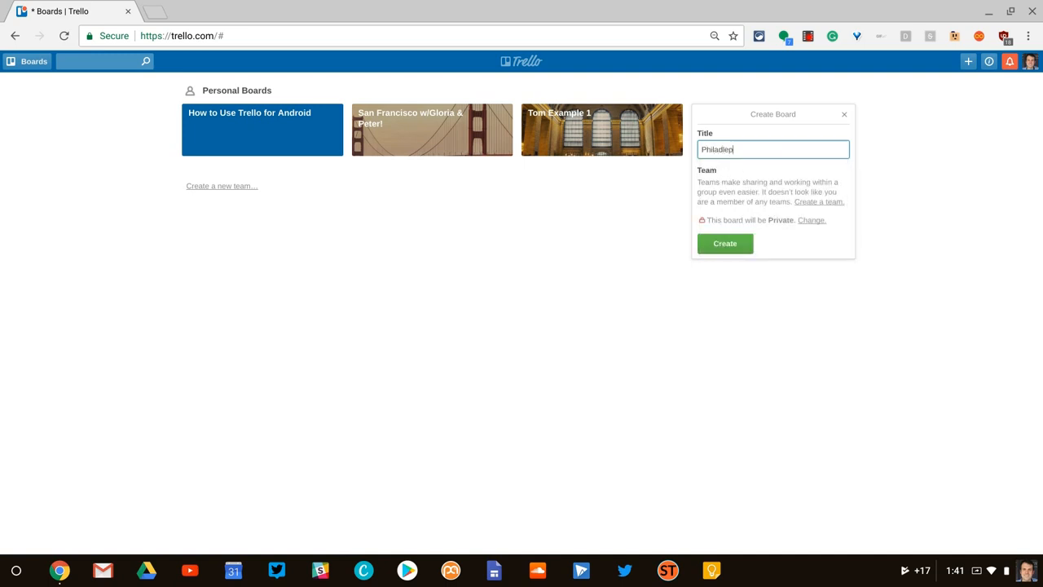
{"action": "type", "text": "hia"}
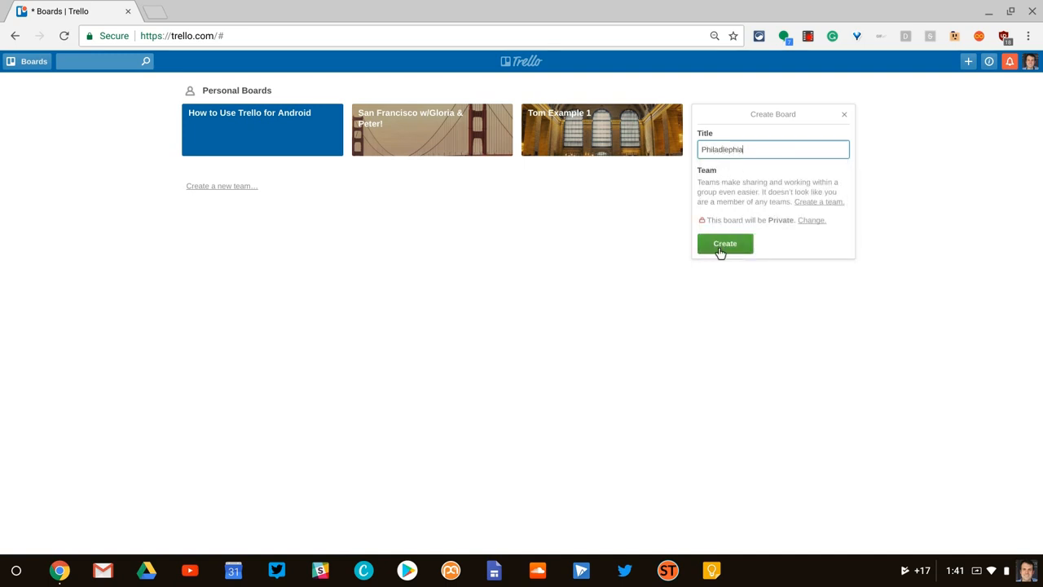
{"action": "left_click", "coordinate": [725, 244]}
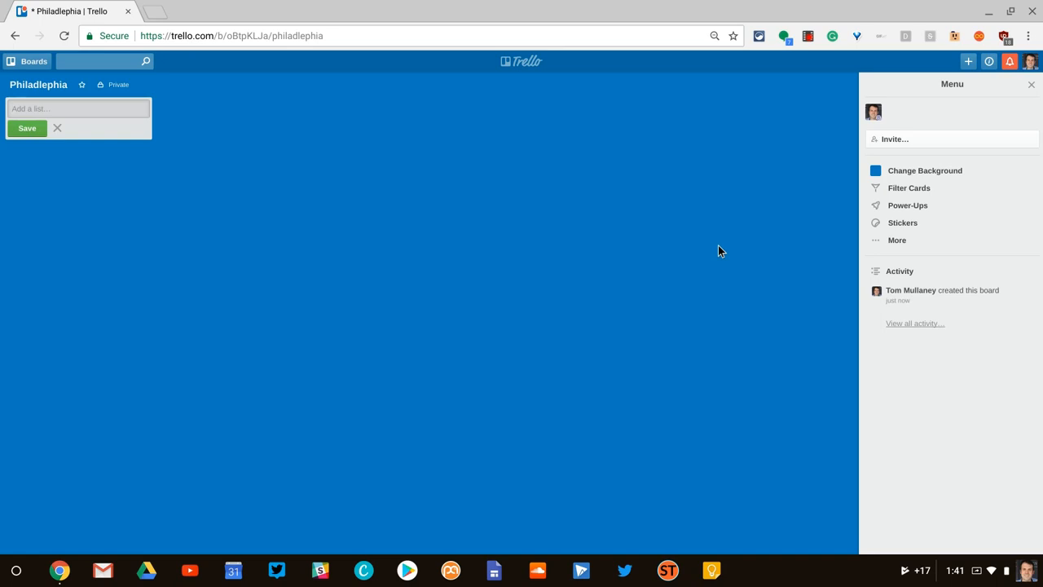
{"action": "mouse_move", "coordinate": [908, 188]}
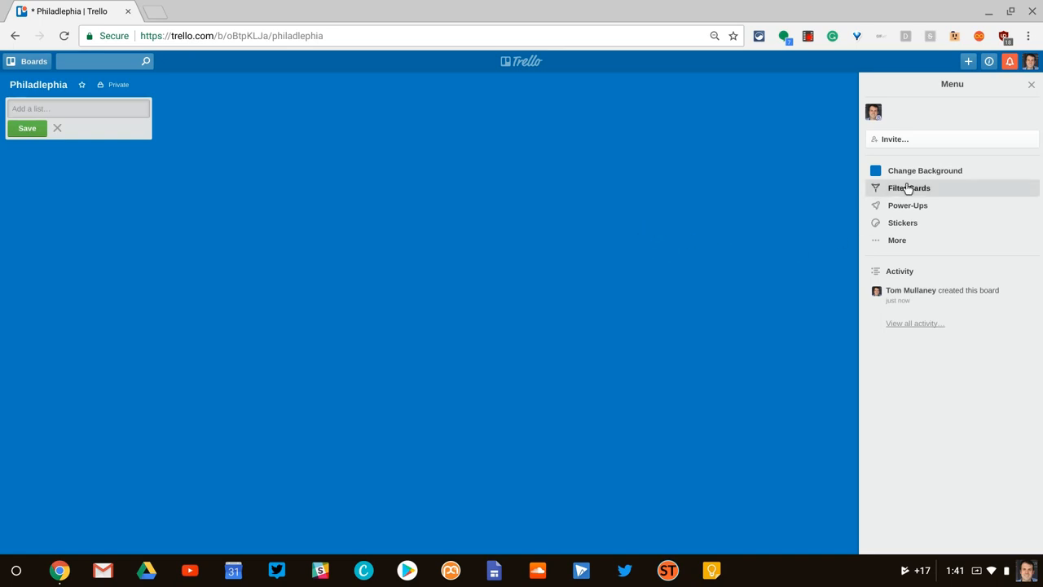
Try a rust red background color on the Philadelphia board.
{"action": "left_click", "coordinate": [925, 171]}
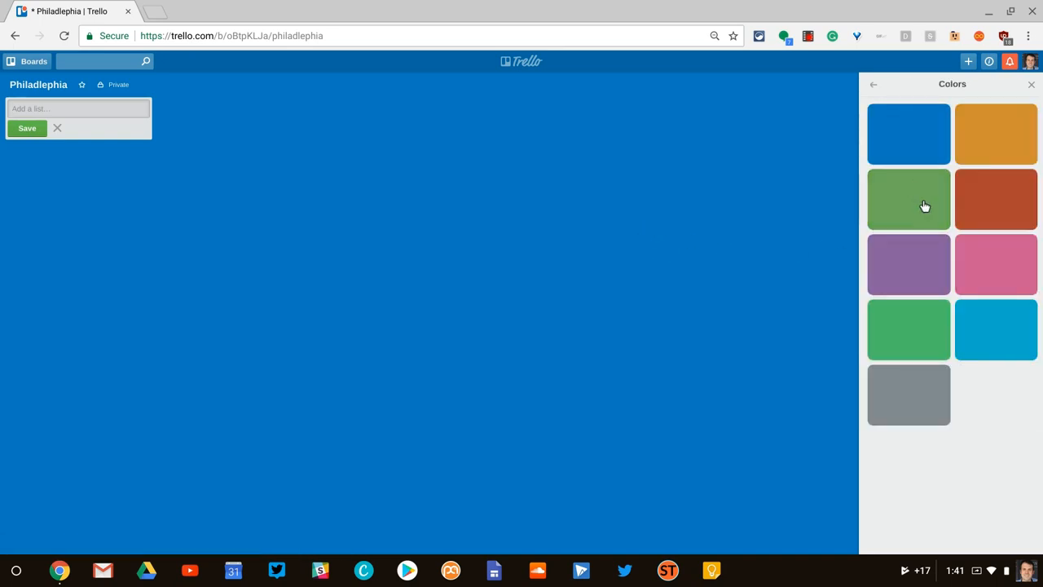
{"action": "left_click", "coordinate": [995, 199]}
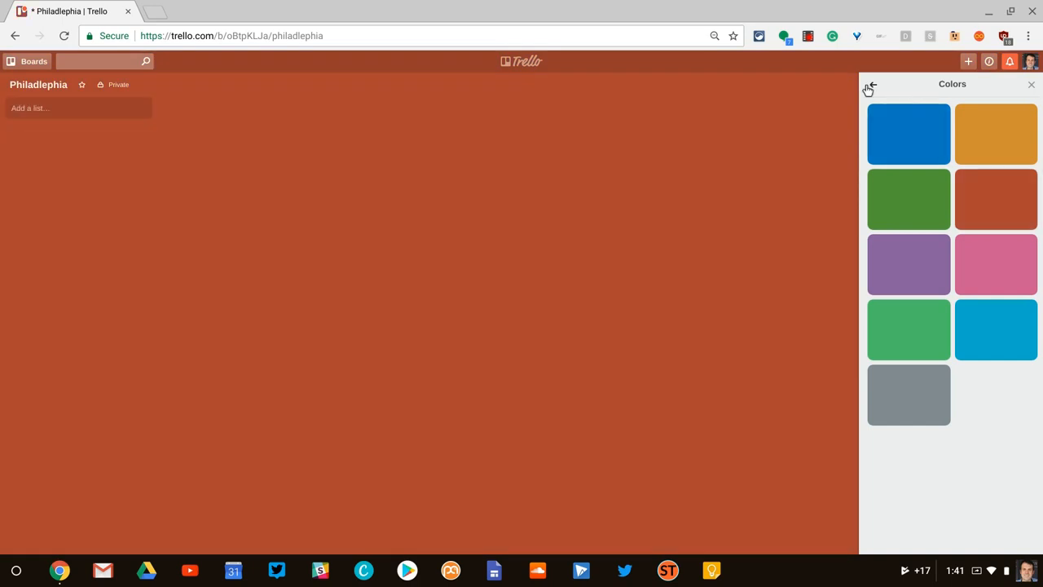
{"action": "left_click", "coordinate": [868, 87]}
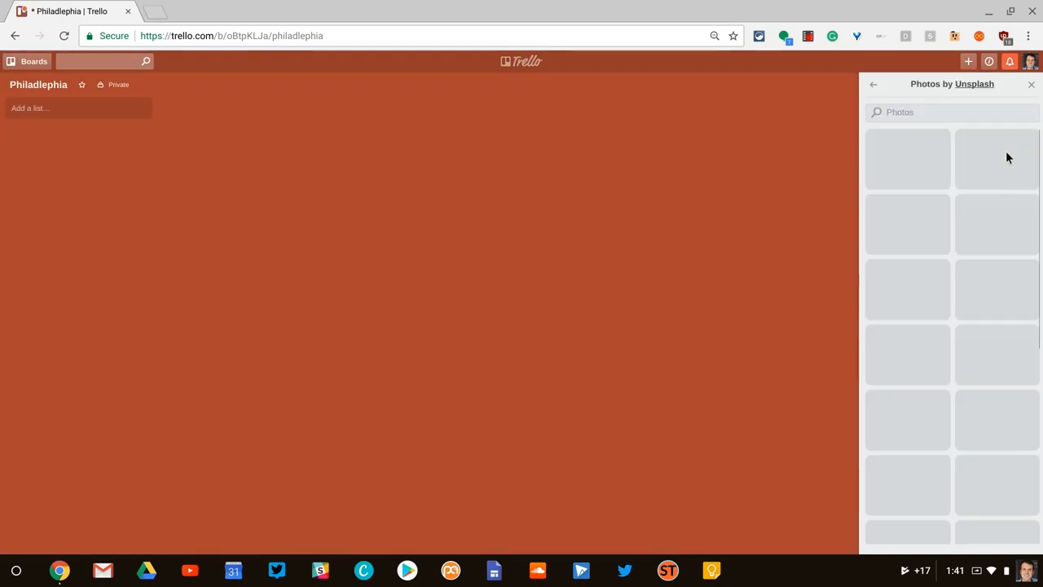
Apply the lightning skyline photo from a 'philadelphia' search, then return to the board menu.
{"action": "type", "text": "pi"}
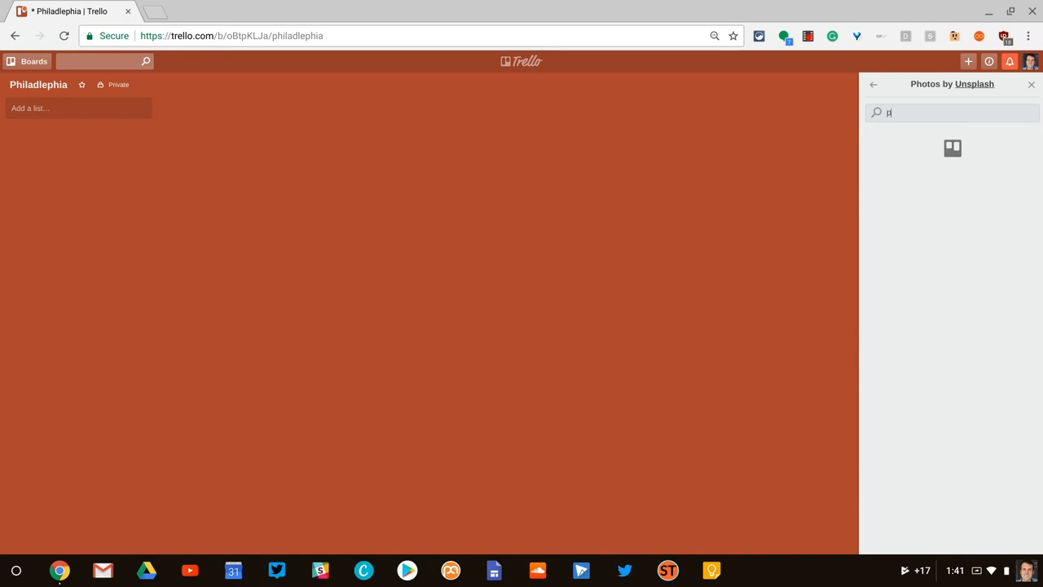
{"action": "type", "text": "hiladelphia"}
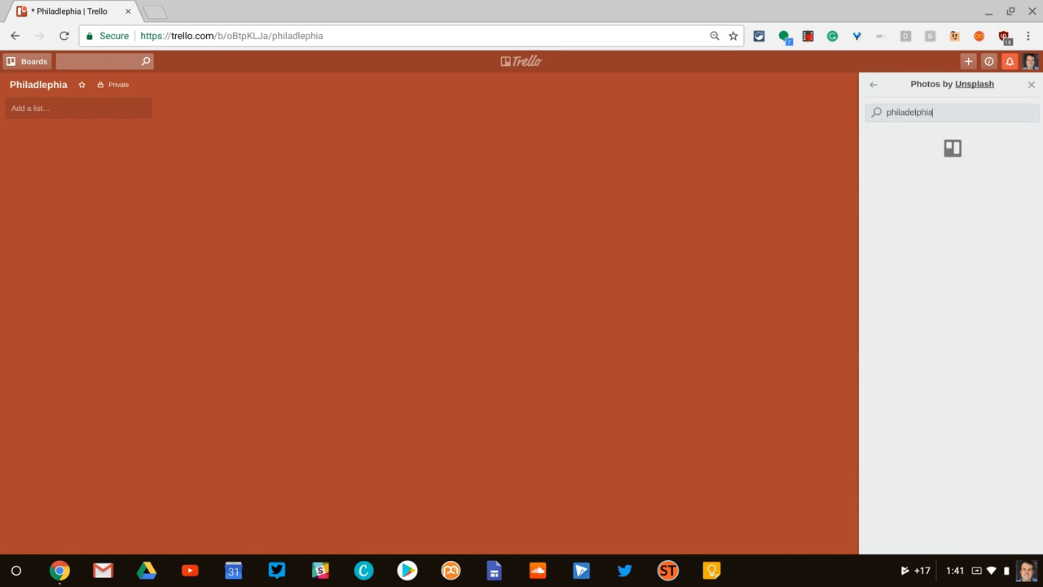
{"action": "key", "text": "Return"}
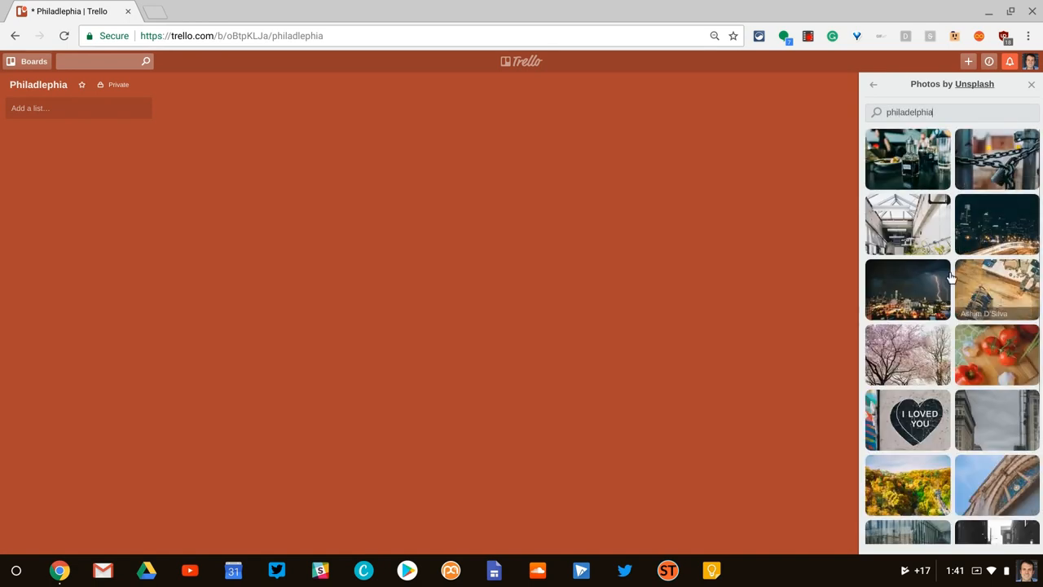
{"action": "left_click", "coordinate": [907, 289]}
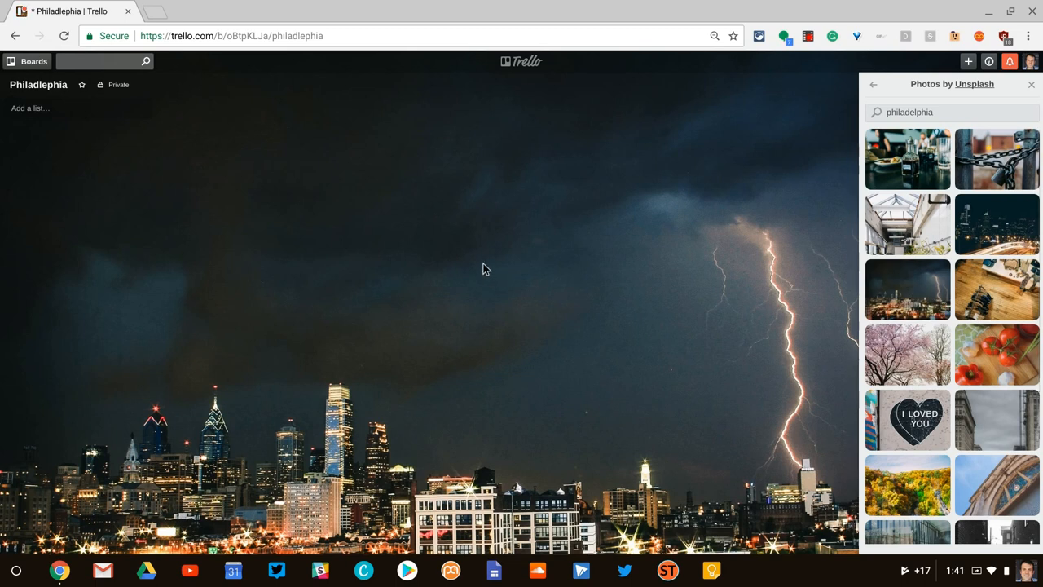
{"action": "mouse_move", "coordinate": [479, 267]}
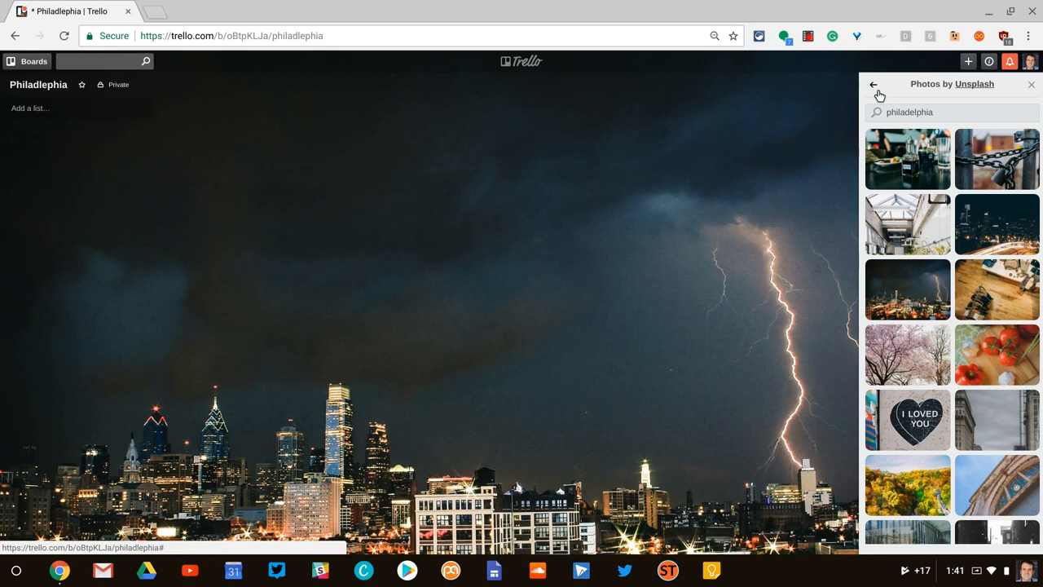
{"action": "left_click", "coordinate": [874, 87]}
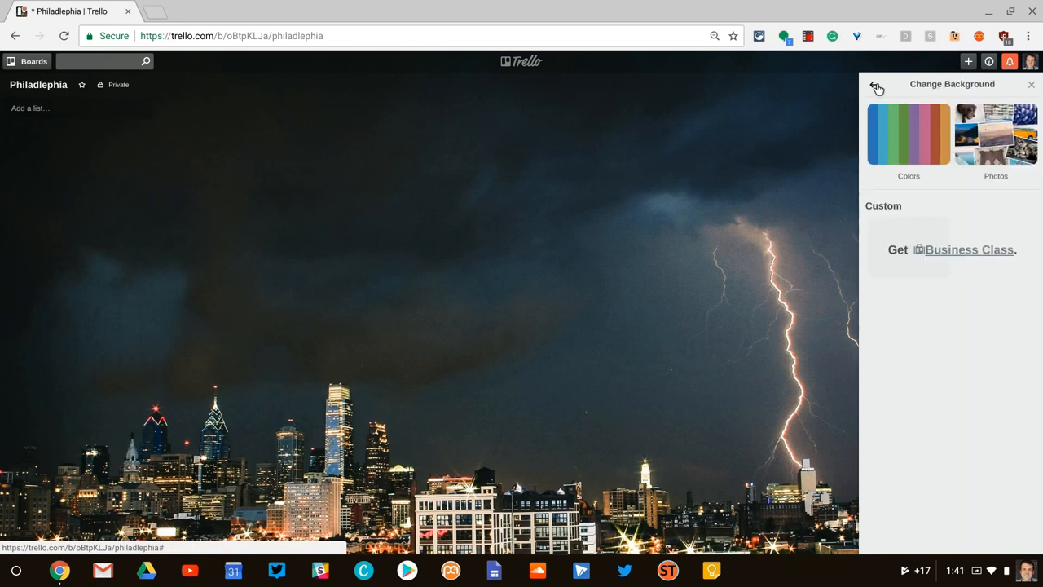
{"action": "left_click", "coordinate": [877, 87]}
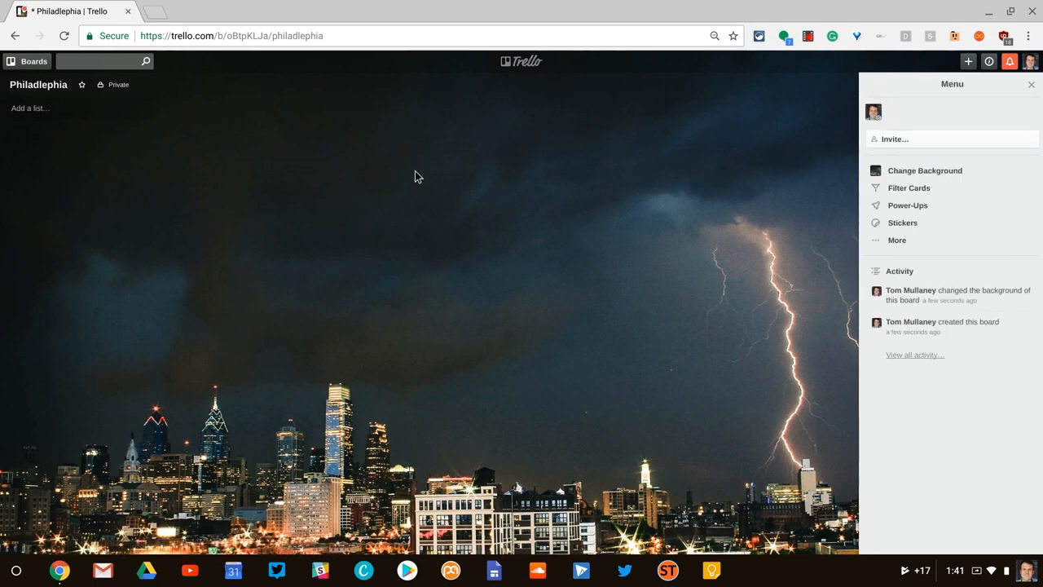
{"action": "mouse_move", "coordinate": [521, 194]}
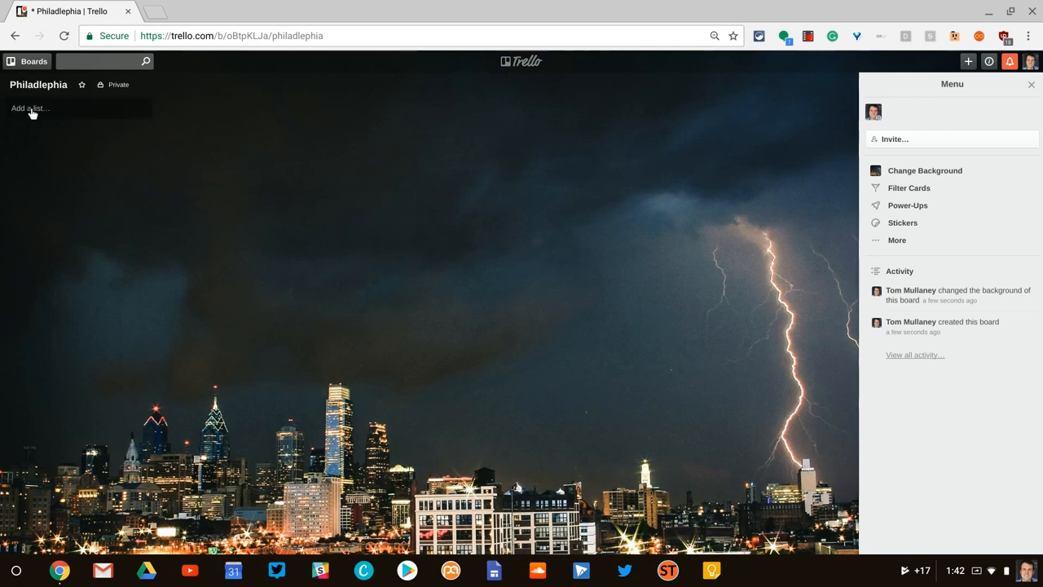
Add a list named 'Day 1' to the board.
{"action": "left_click", "coordinate": [32, 108]}
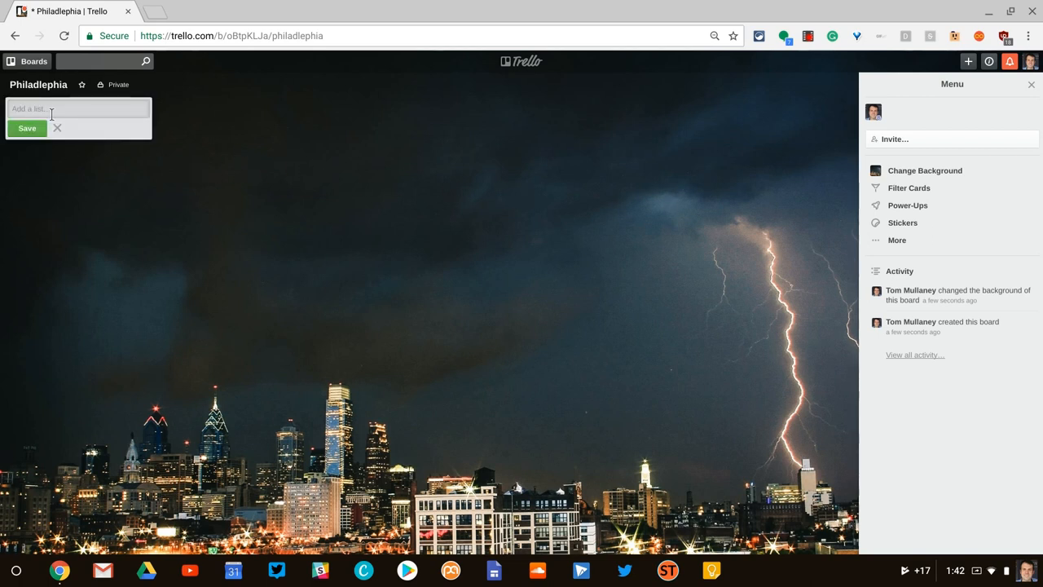
{"action": "type", "text": "Day 1"}
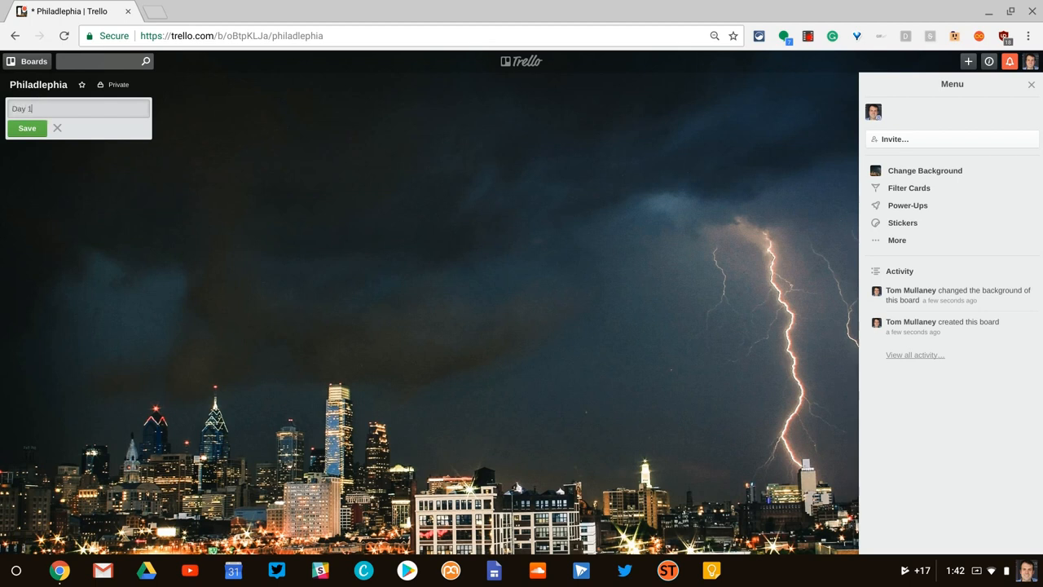
{"action": "left_click", "coordinate": [27, 128]}
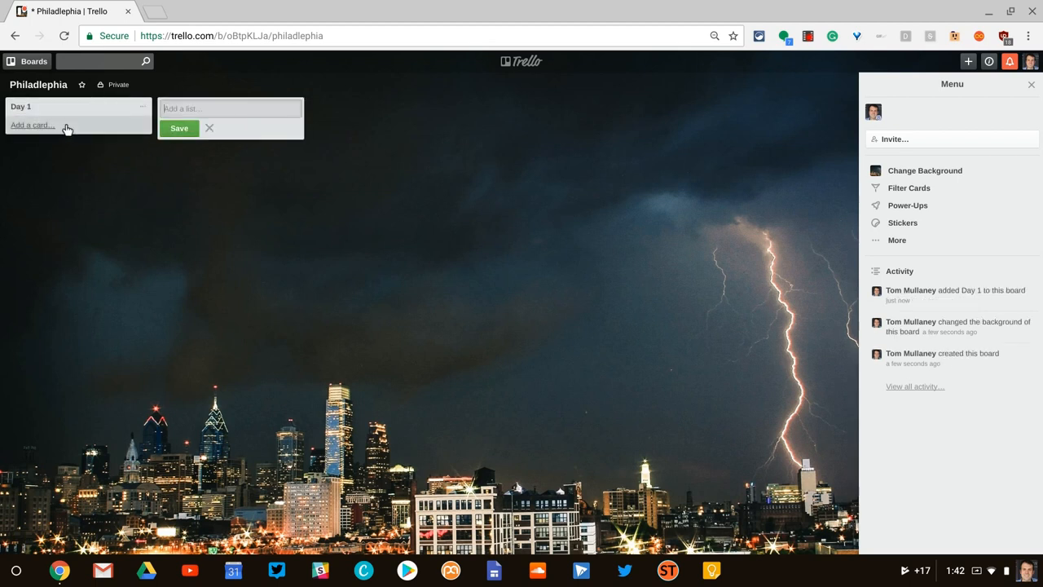
{"action": "mouse_move", "coordinate": [97, 128]}
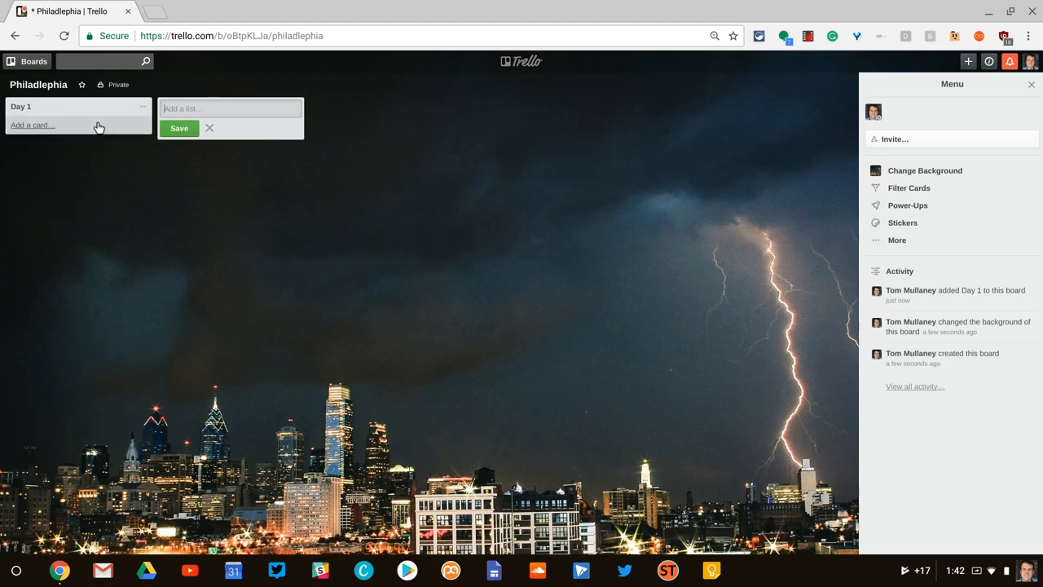
Add a 'Liberty Bell' card to the Day 1 list.
{"action": "left_click", "coordinate": [33, 125]}
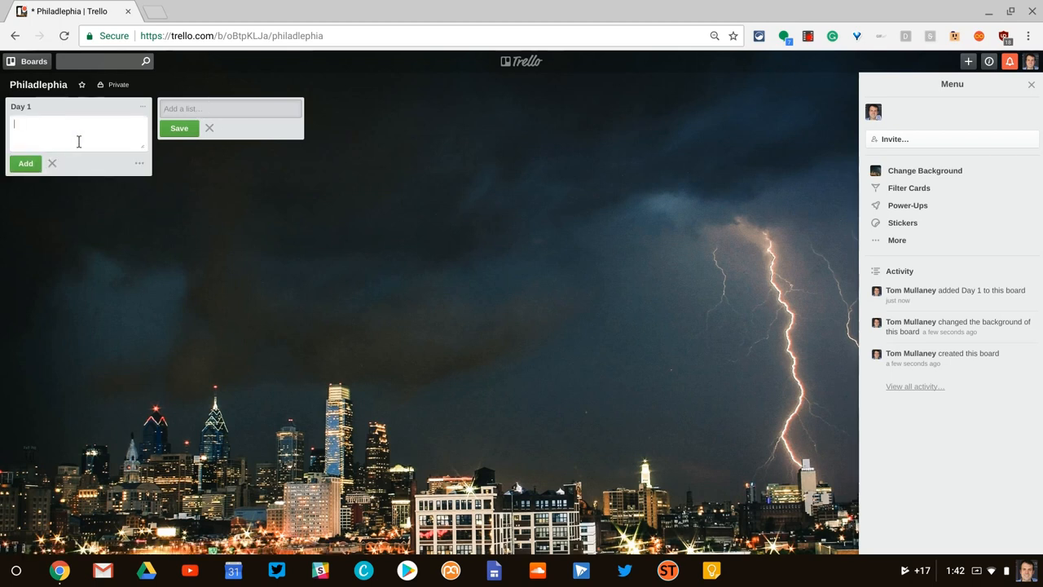
{"action": "type", "text": "Liber"}
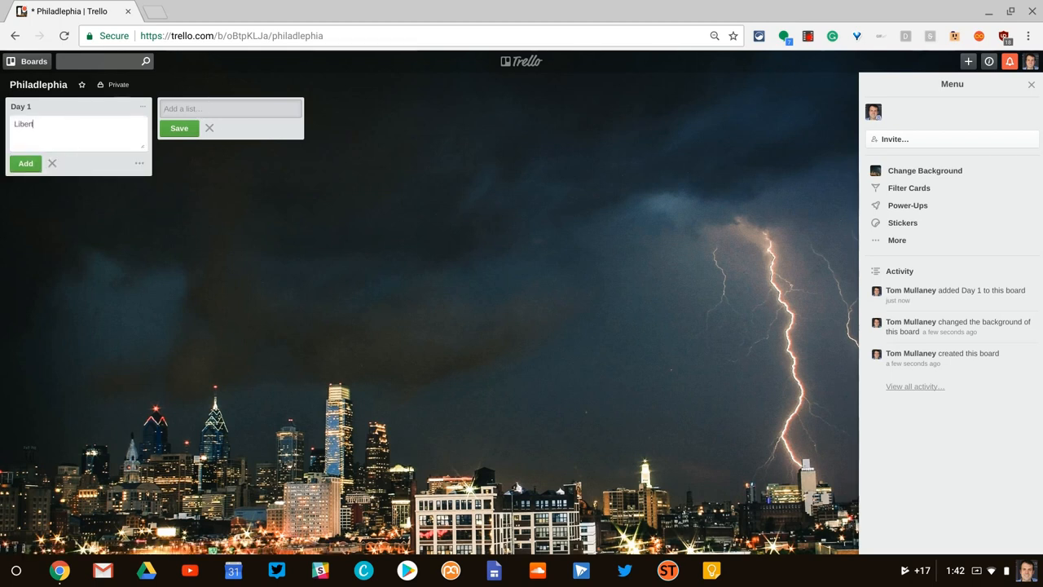
{"action": "left_click", "coordinate": [26, 162]}
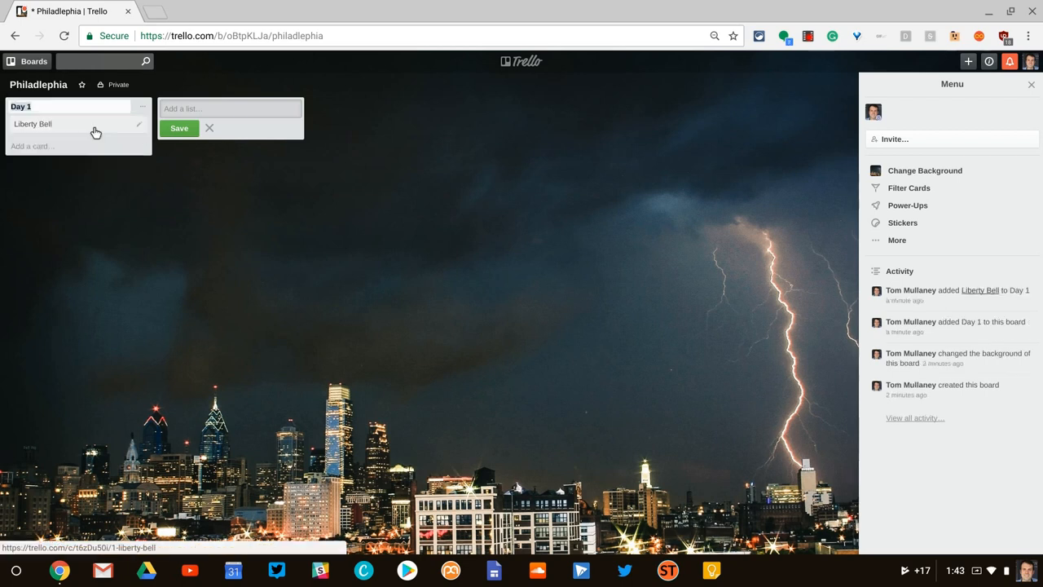
Give the Liberty Bell card a green label and show its Attach From options.
{"action": "left_click", "coordinate": [32, 124]}
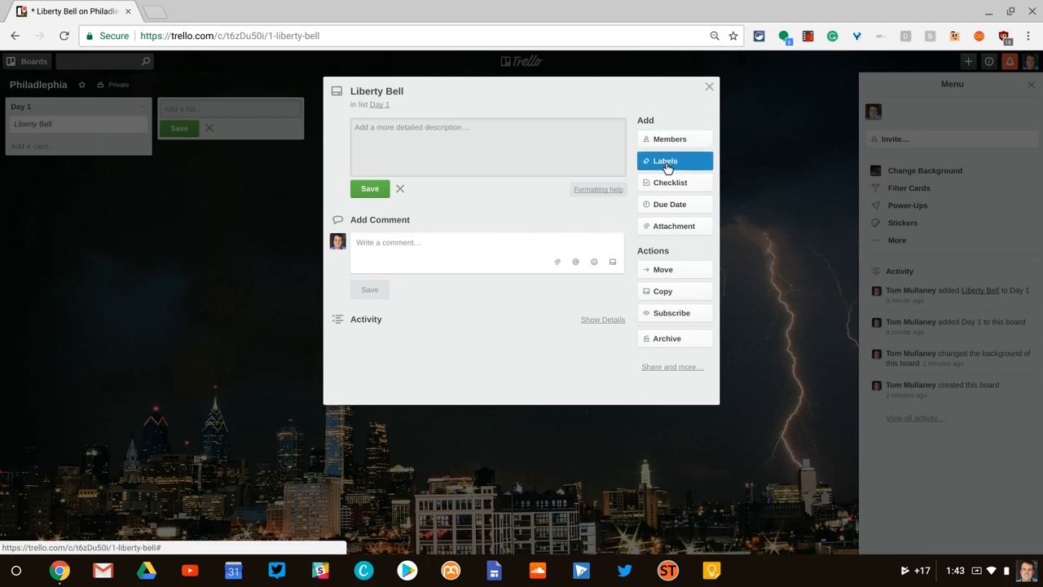
{"action": "left_click", "coordinate": [664, 161]}
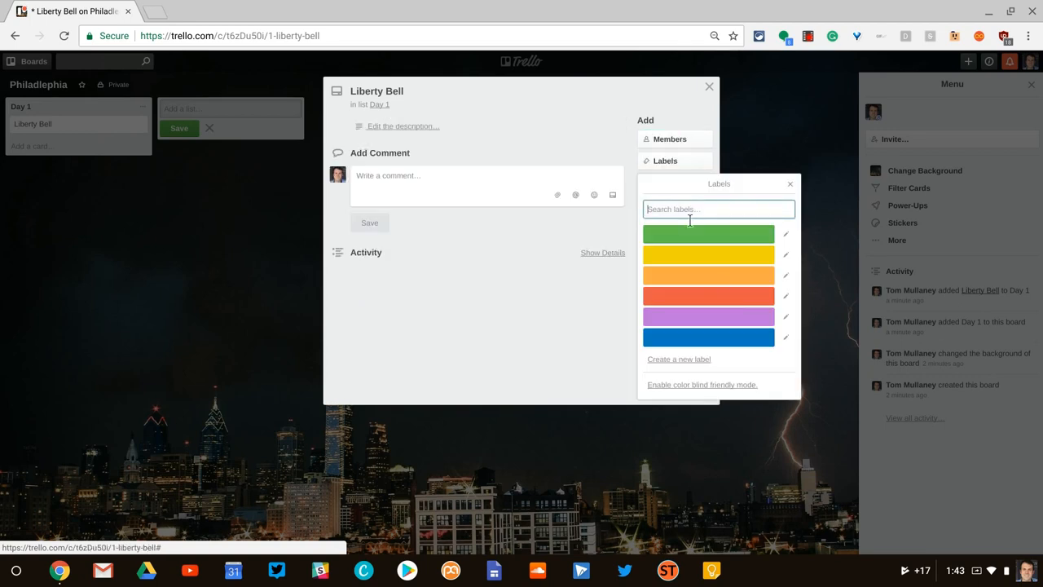
{"action": "left_click", "coordinate": [707, 233]}
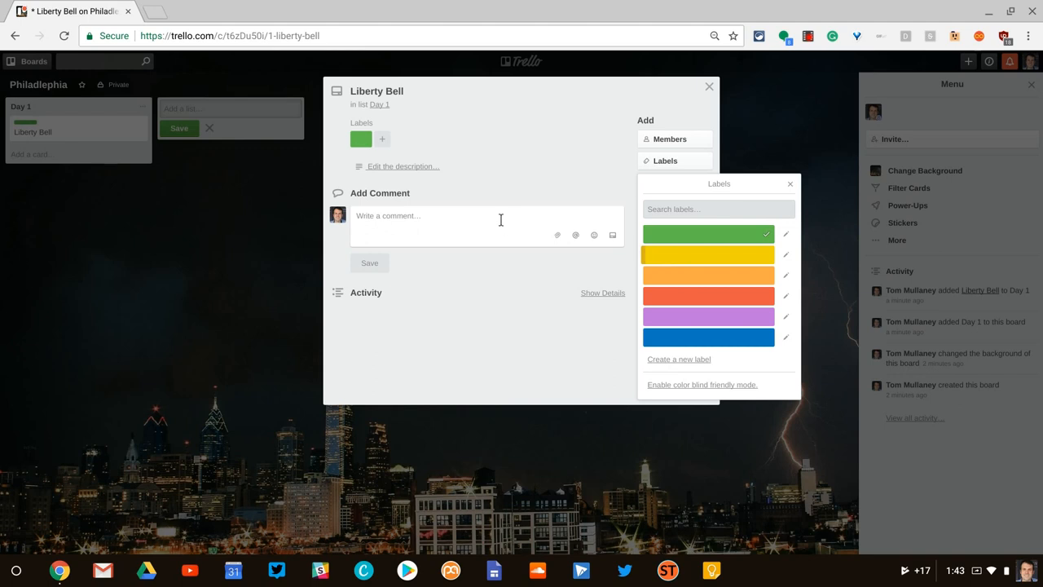
{"action": "left_click", "coordinate": [789, 183]}
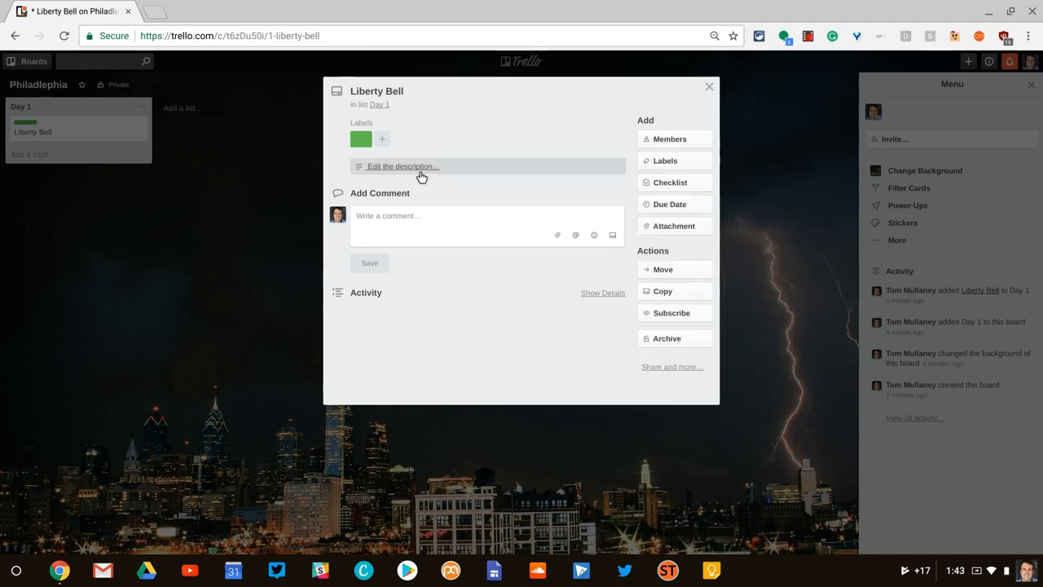
{"action": "left_click", "coordinate": [402, 166]}
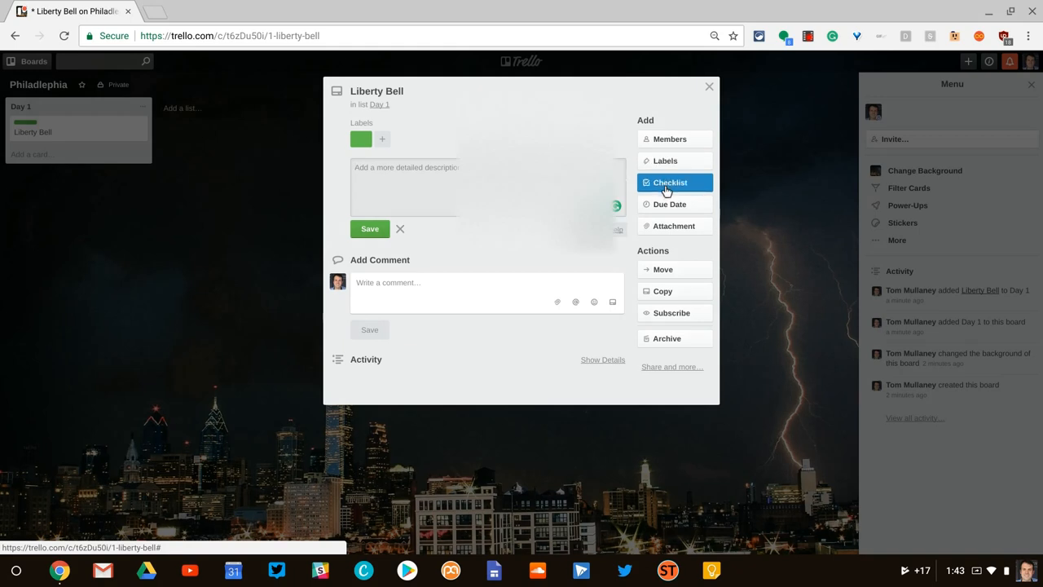
{"action": "mouse_move", "coordinate": [674, 339]}
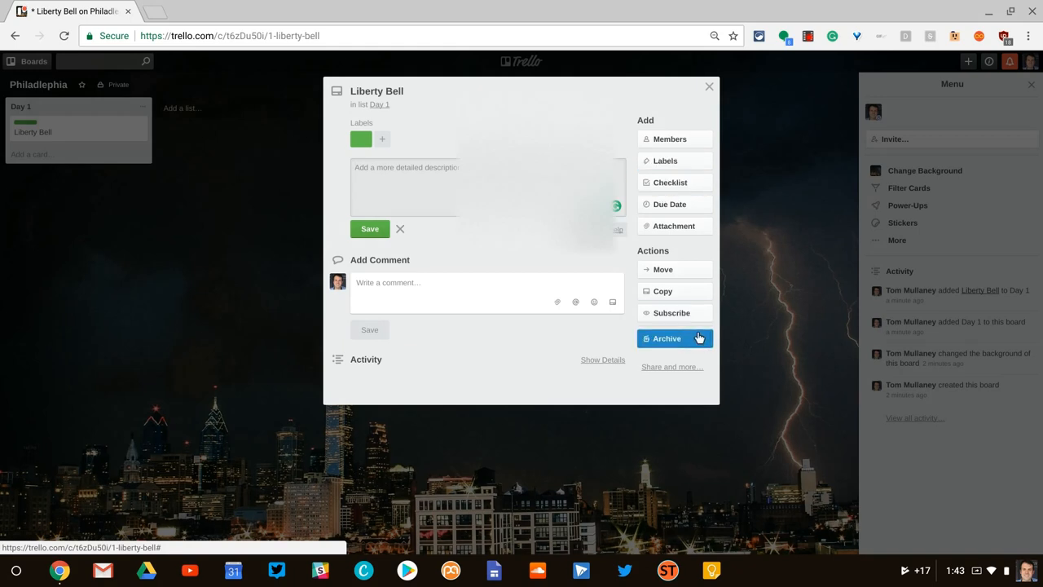
{"action": "mouse_move", "coordinate": [673, 225]}
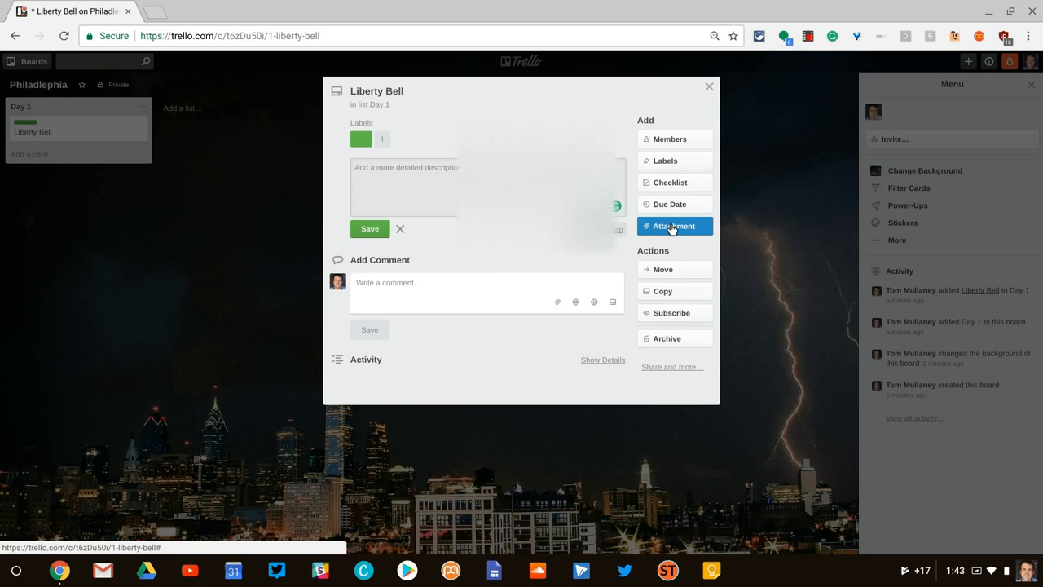
{"action": "left_click", "coordinate": [674, 225]}
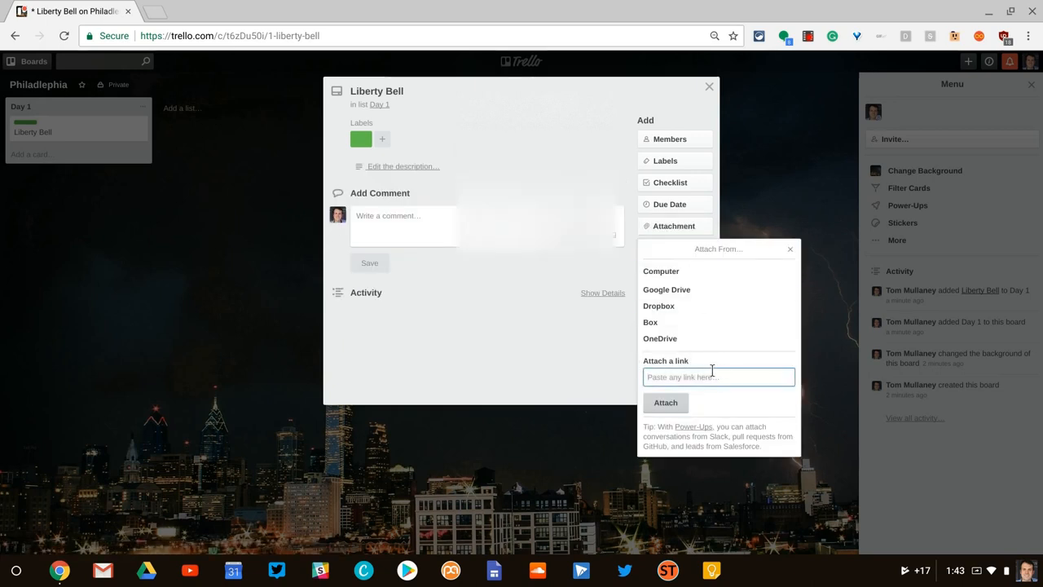
{"action": "mouse_move", "coordinate": [667, 290]}
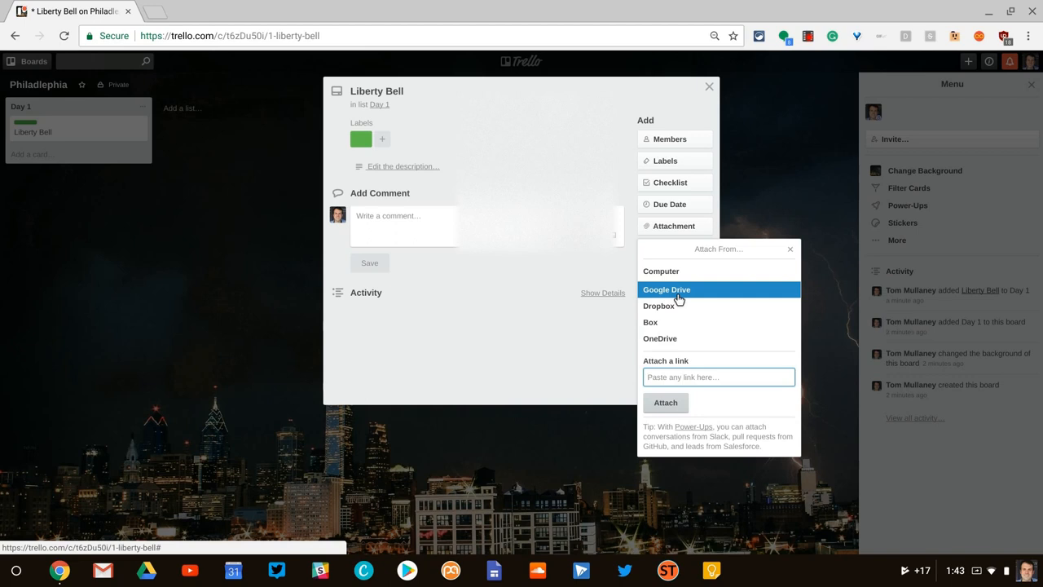
Close the Liberty Bell card details to return to the Philadelphia board.
{"action": "left_click", "coordinate": [709, 86]}
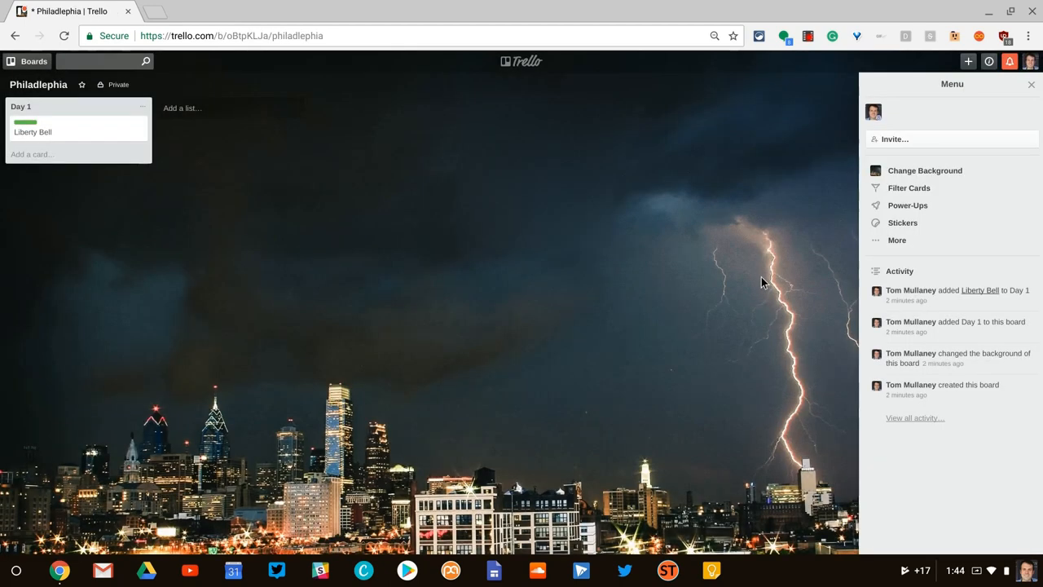
{"action": "mouse_move", "coordinate": [915, 311]}
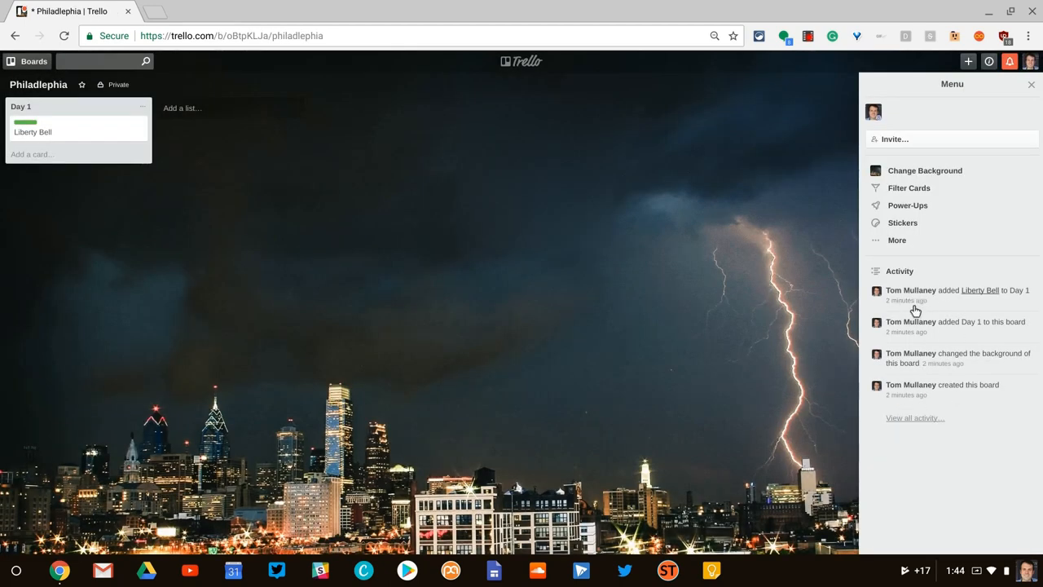
{"action": "mouse_move", "coordinate": [912, 381]}
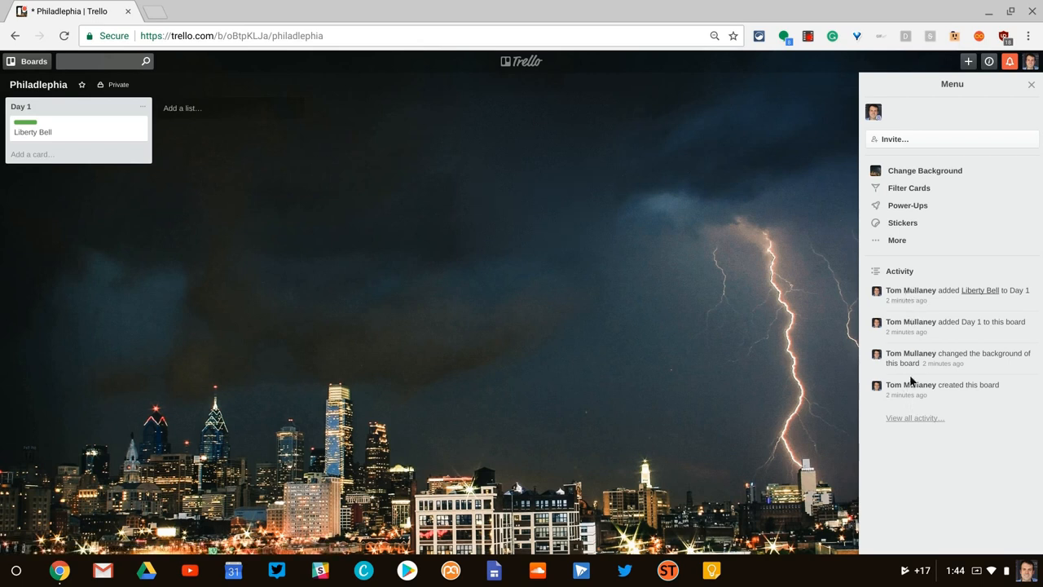
{"action": "mouse_move", "coordinate": [918, 345]}
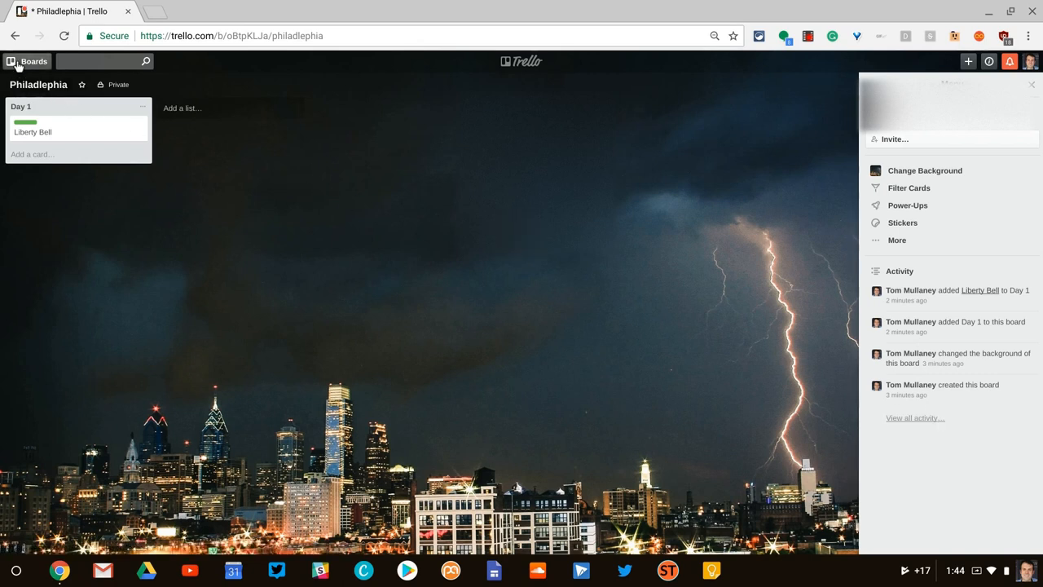
Open the boards list and scroll through to the San Francisco w/Gloria & Peter! board.
{"action": "left_click", "coordinate": [27, 61]}
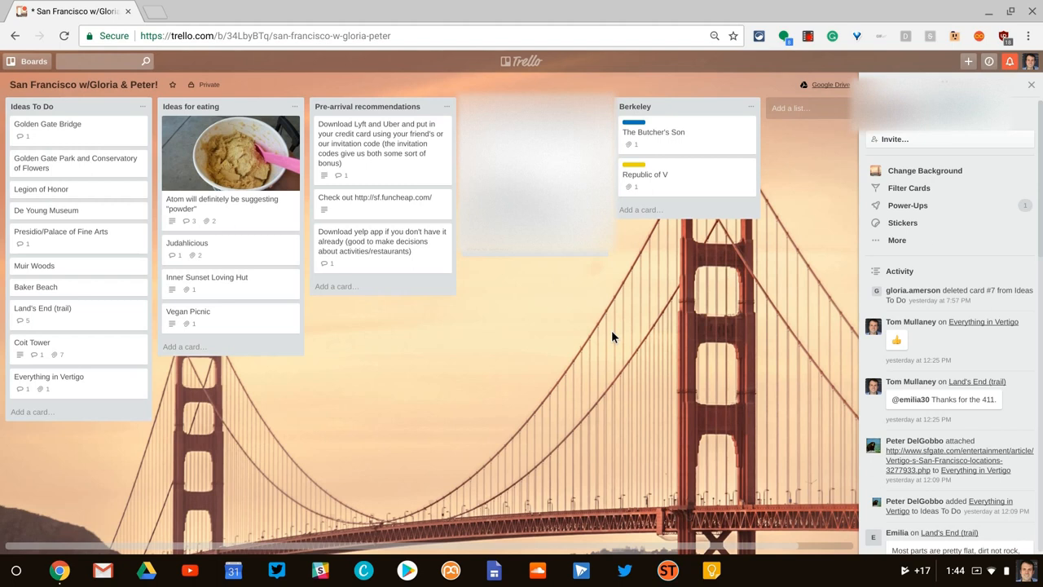
{"action": "mouse_move", "coordinate": [983, 321]}
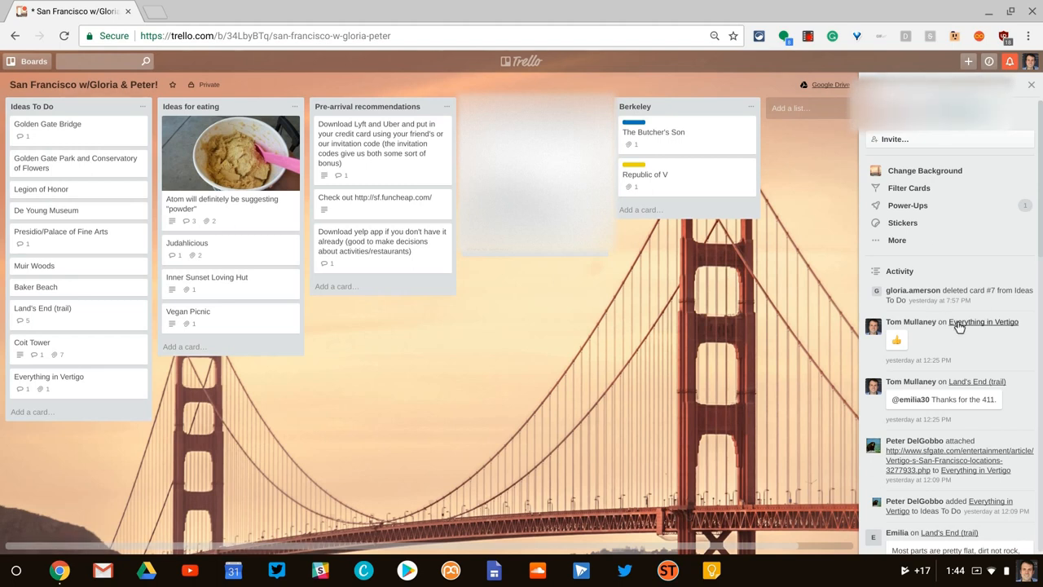
{"action": "scroll", "scroll_direction": "down", "scroll_amount": 3}
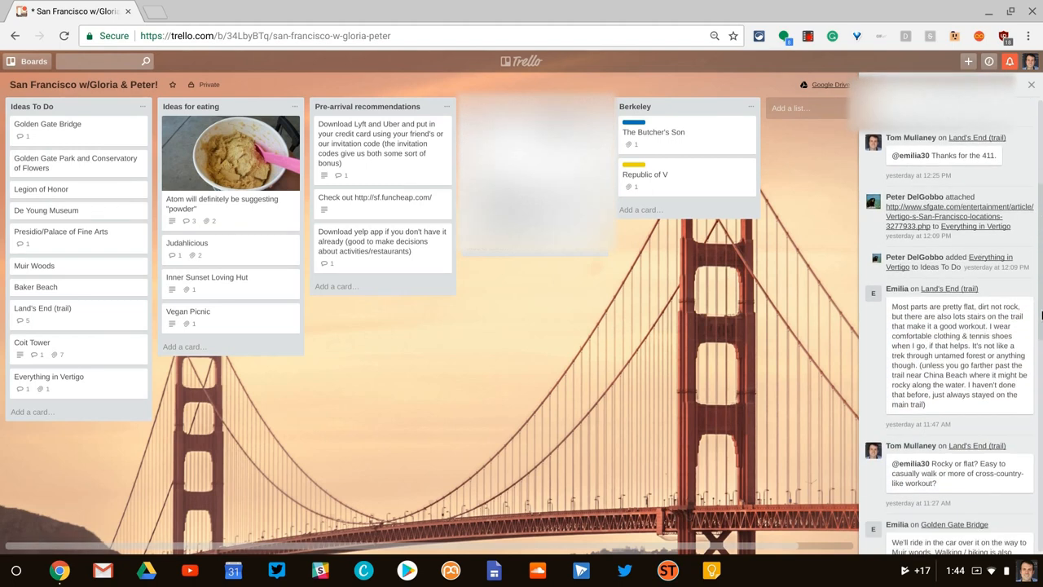
{"action": "scroll", "scroll_direction": "down", "scroll_amount": 3}
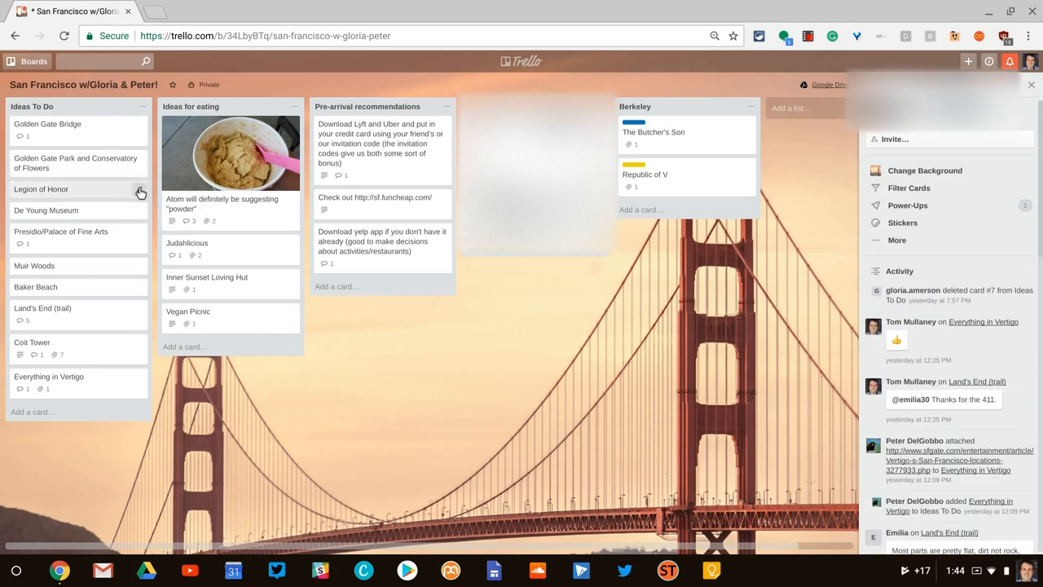
{"action": "left_click", "coordinate": [221, 204]}
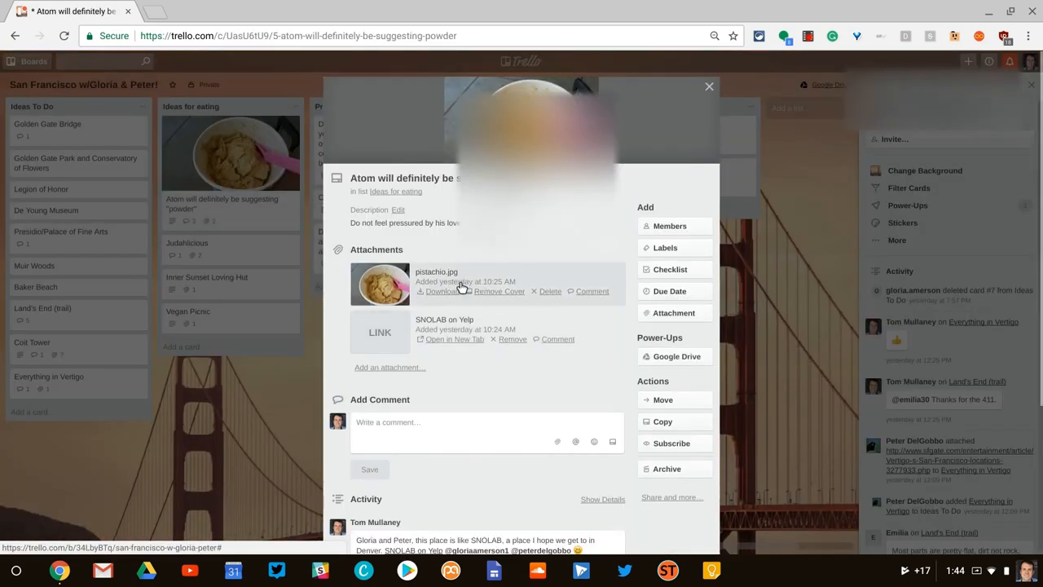
{"action": "mouse_move", "coordinate": [430, 291]}
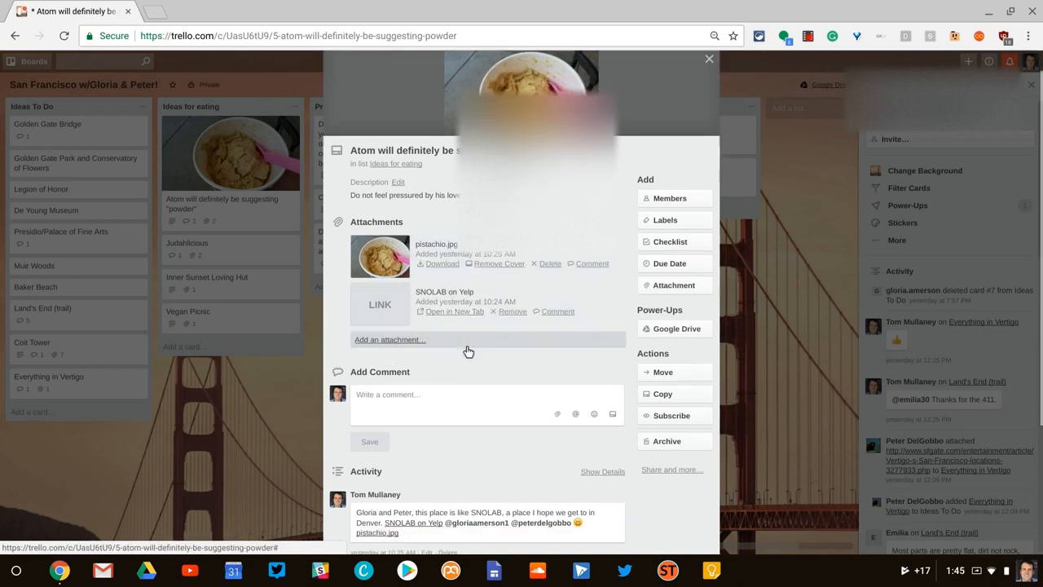
{"action": "scroll", "scroll_direction": "down", "scroll_amount": 3}
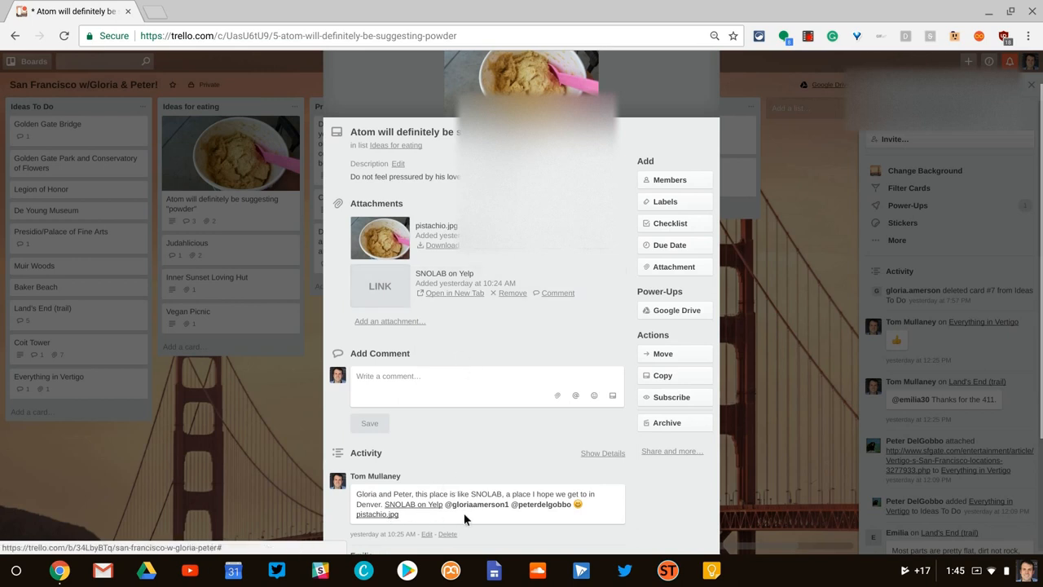
{"action": "mouse_move", "coordinate": [478, 504]}
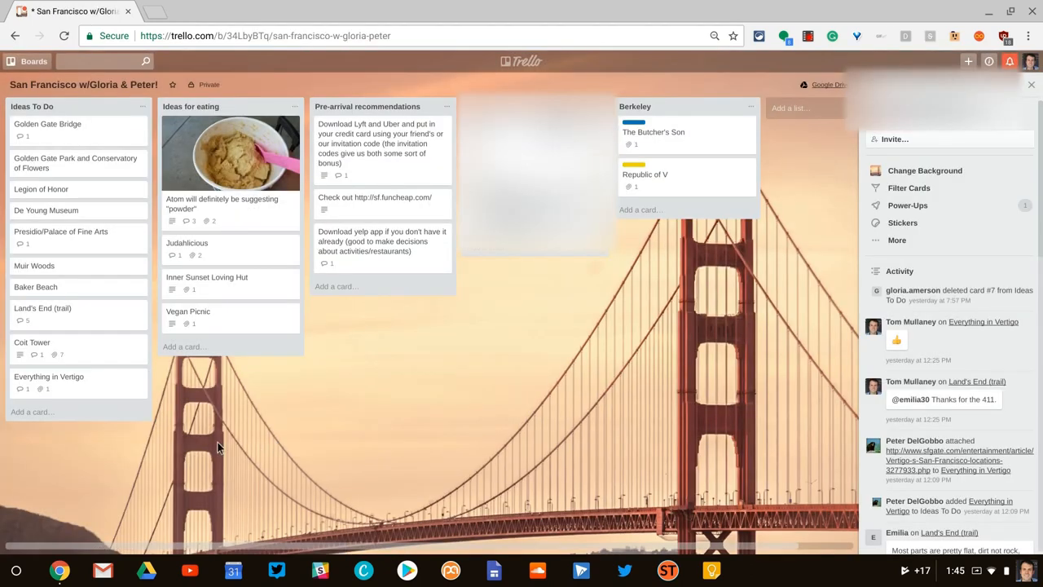
{"action": "left_click", "coordinate": [33, 341]}
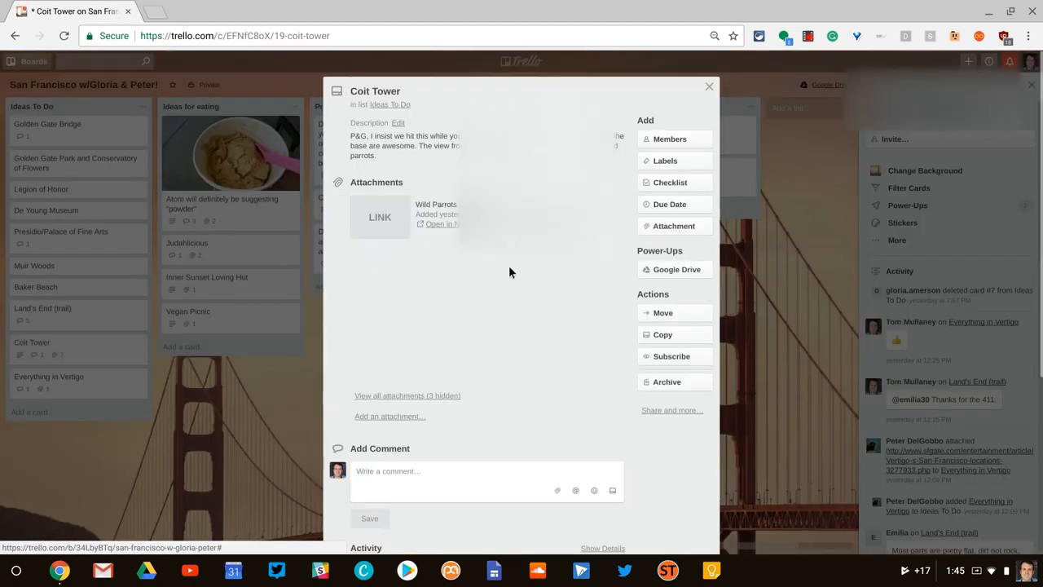
{"action": "left_click", "coordinate": [408, 395]}
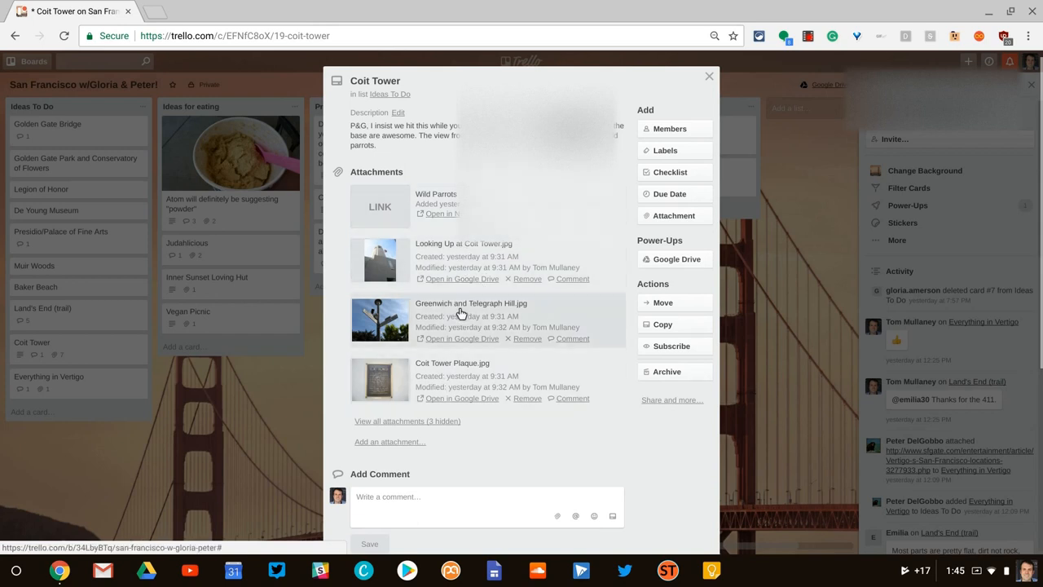
{"action": "mouse_move", "coordinate": [477, 270]}
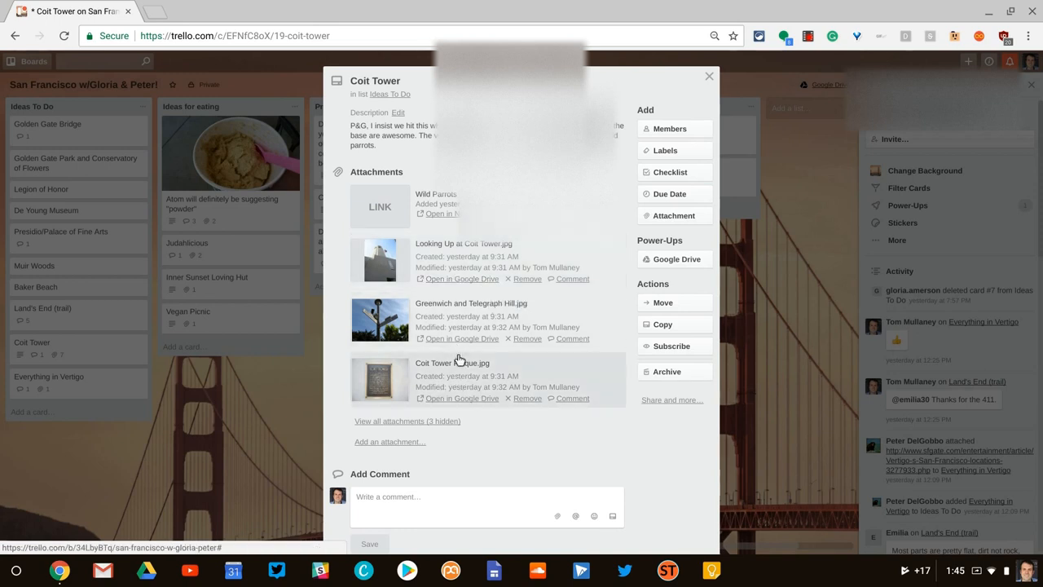
{"action": "mouse_move", "coordinate": [676, 259]}
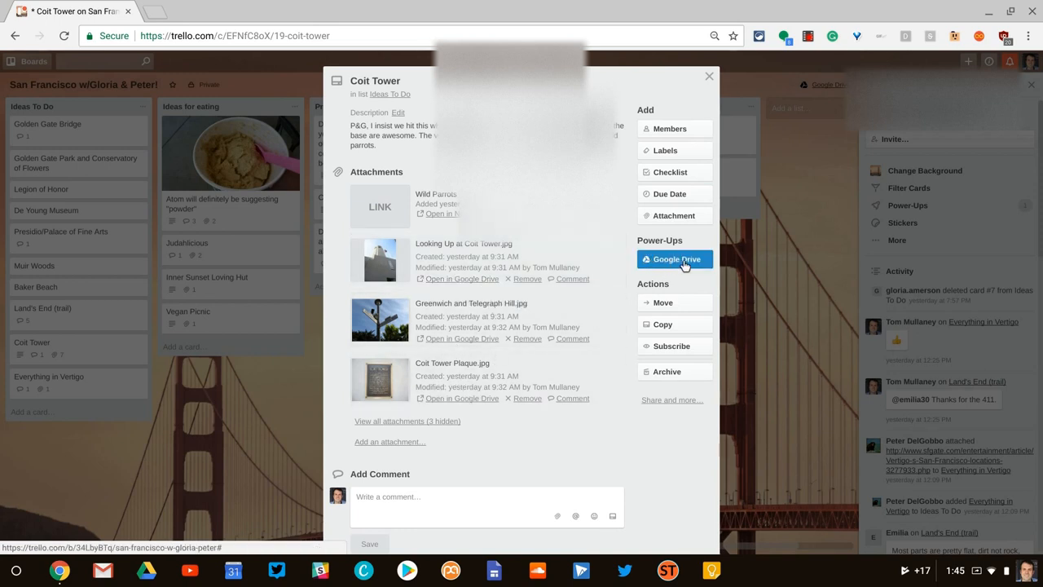
{"action": "scroll", "scroll_direction": "down", "scroll_amount": 3}
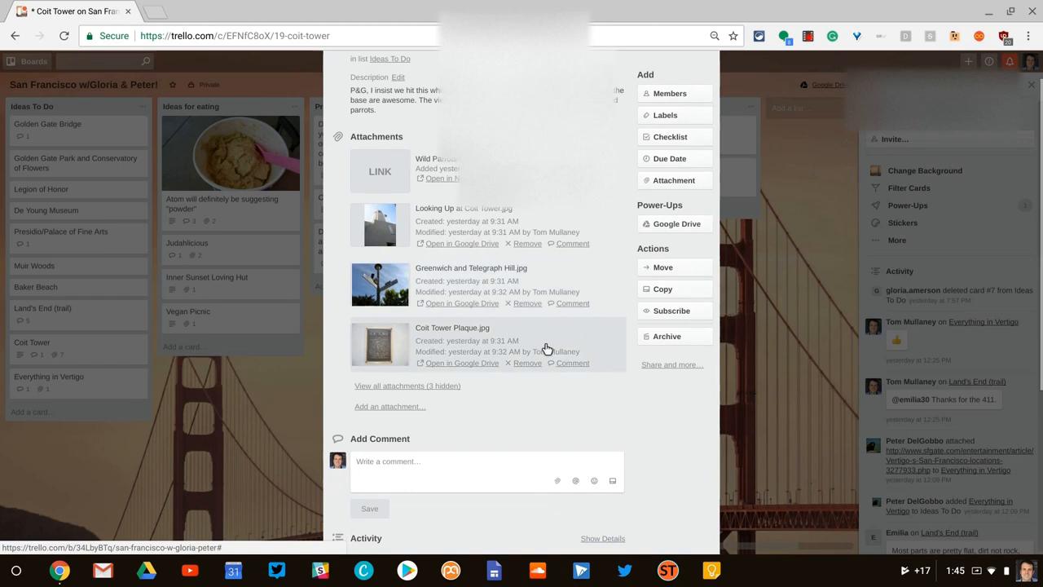
{"action": "scroll", "scroll_direction": "down", "scroll_amount": 3}
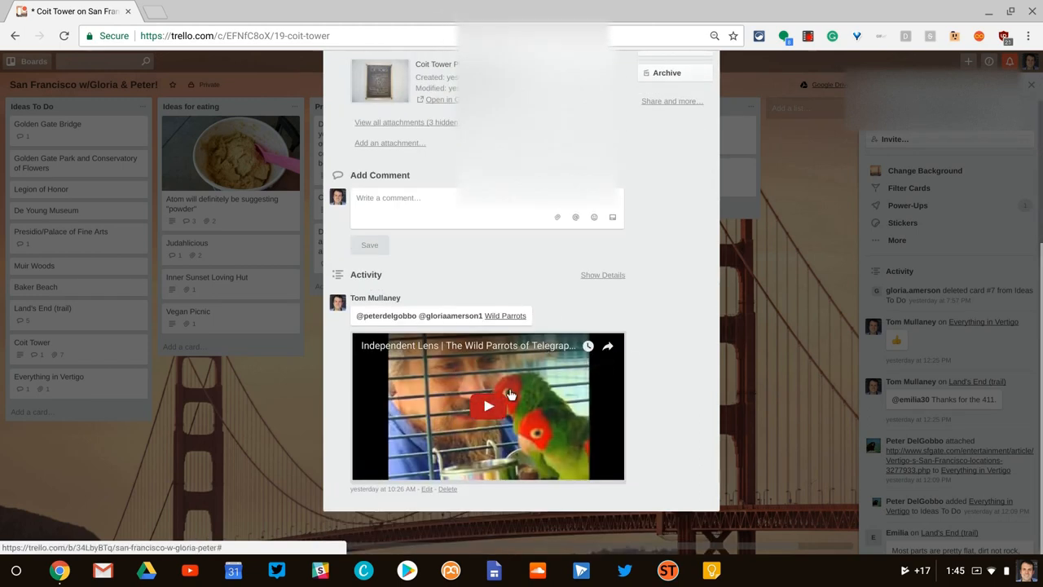
{"action": "scroll", "scroll_direction": "up", "scroll_amount": 3}
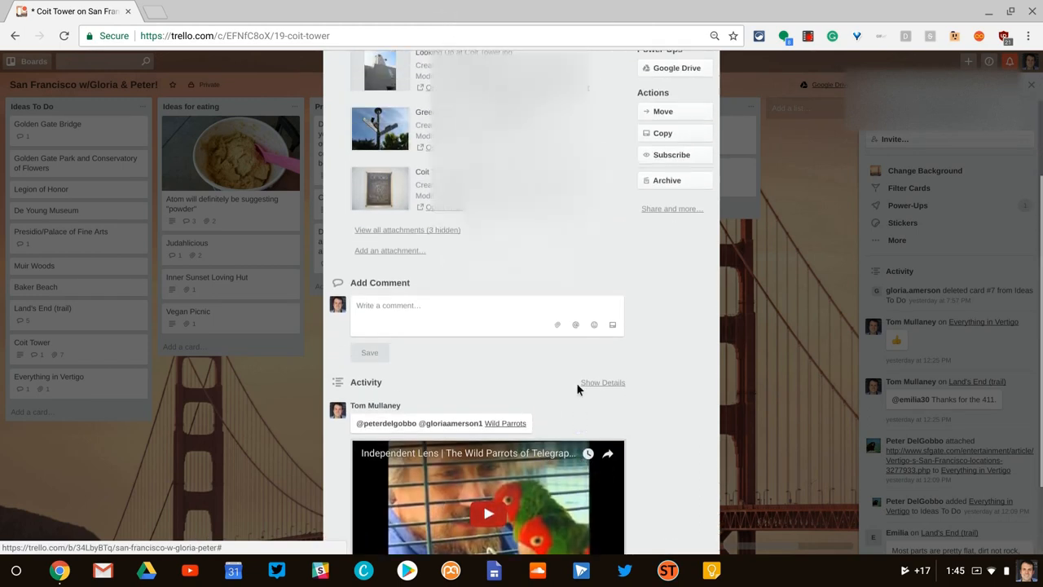
{"action": "left_click", "coordinate": [1030, 84]}
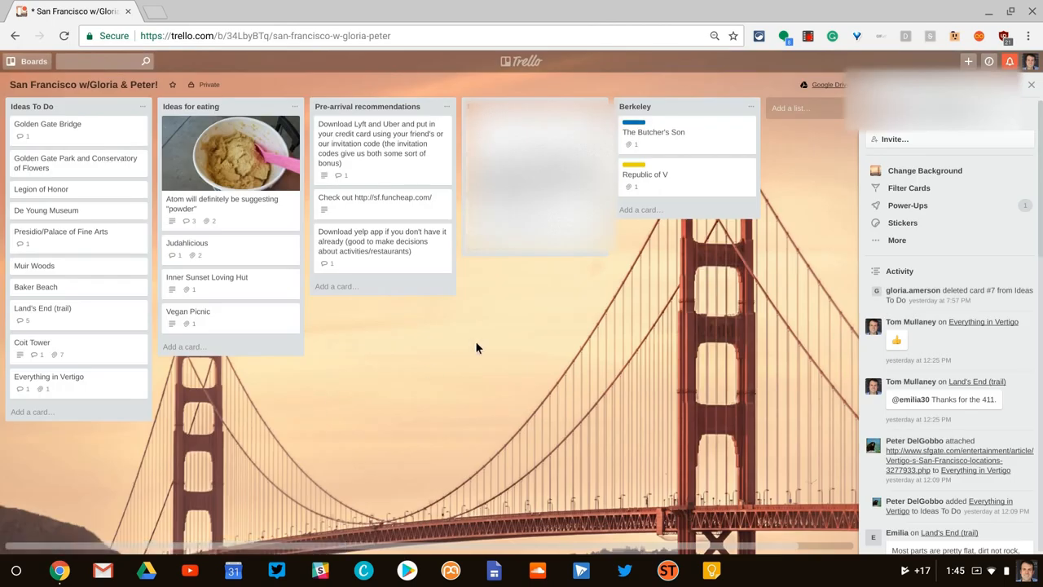
{"action": "mouse_move", "coordinate": [557, 269]}
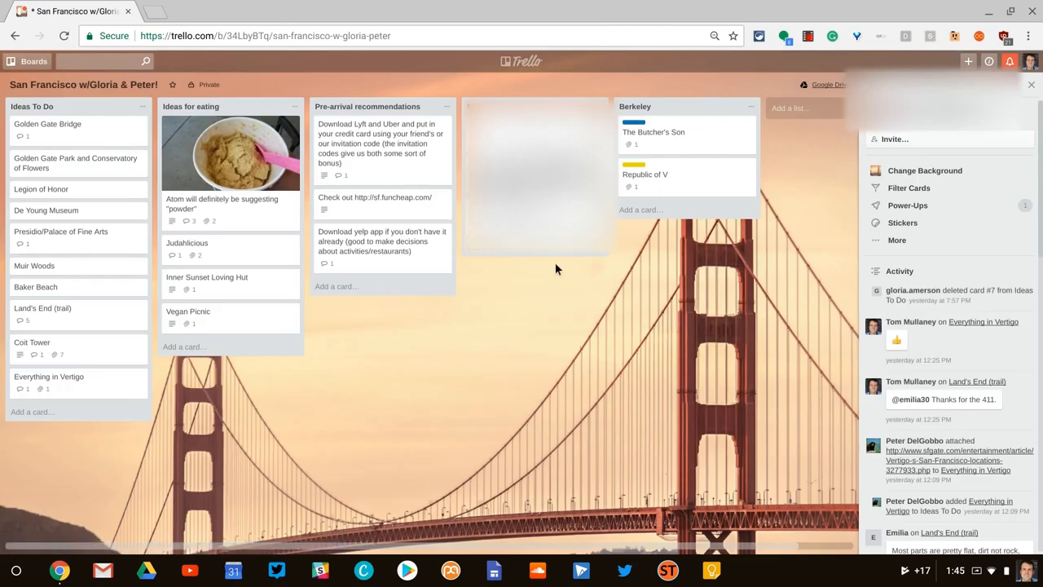
{"action": "mouse_move", "coordinate": [654, 131]}
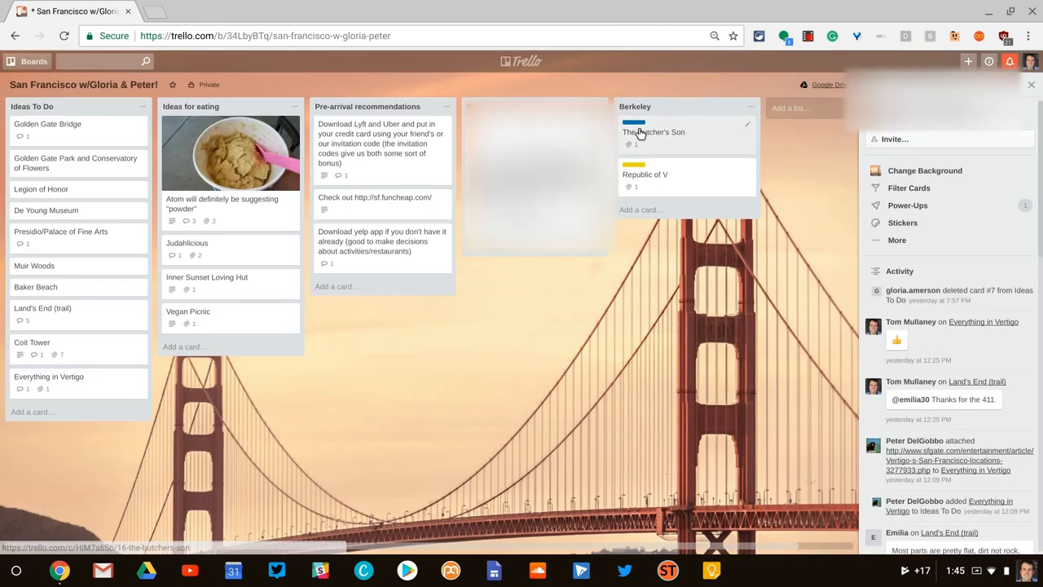
{"action": "mouse_move", "coordinate": [652, 153]}
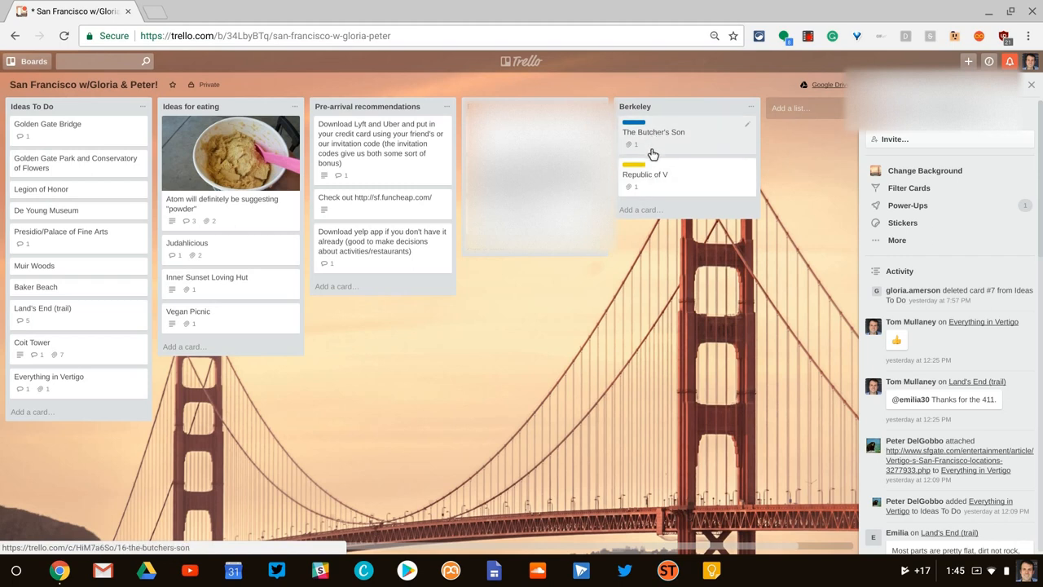
{"action": "mouse_move", "coordinate": [647, 177]}
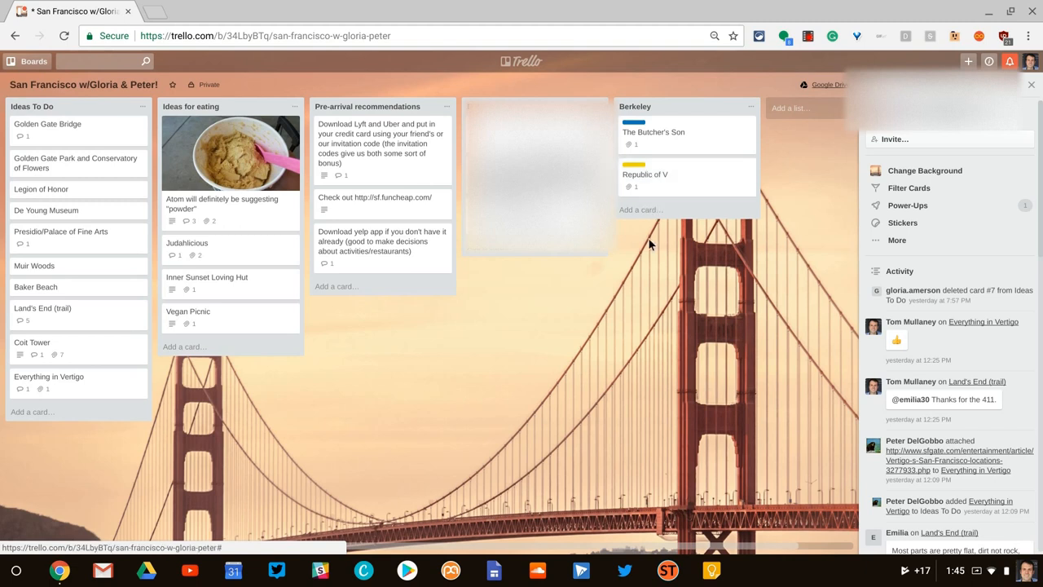
{"action": "mouse_move", "coordinate": [820, 326]}
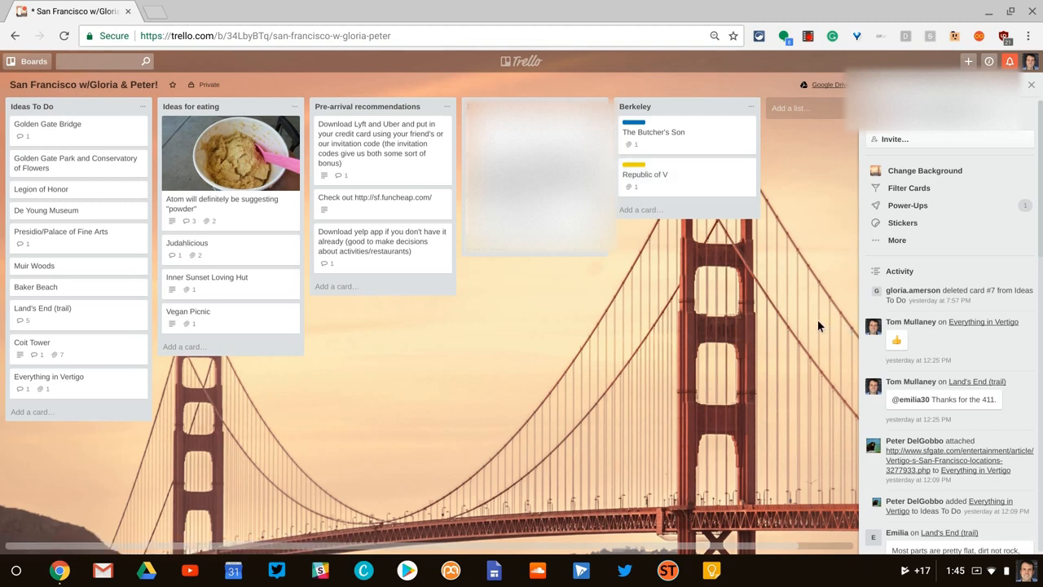
{"action": "mouse_move", "coordinate": [910, 240]}
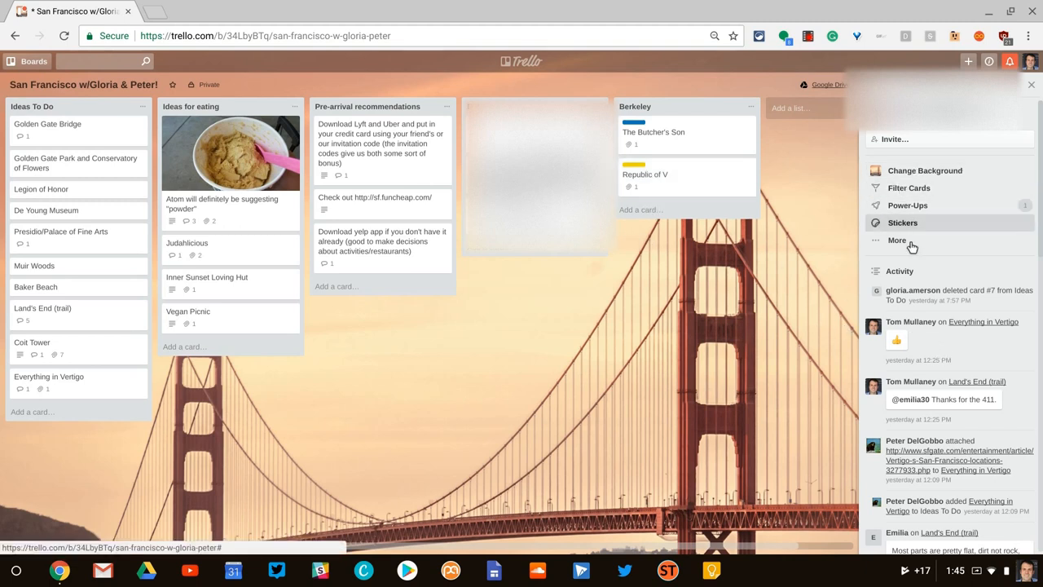
Expand More in the San Francisco board menu to show archive, print/export and link options.
{"action": "left_click", "coordinate": [896, 239]}
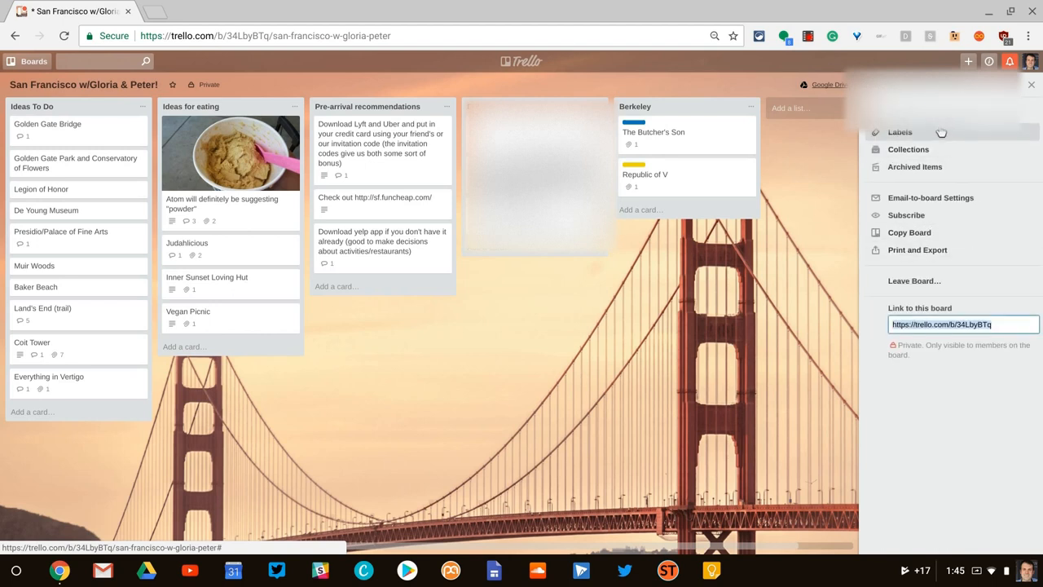
{"action": "mouse_move", "coordinate": [720, 356]}
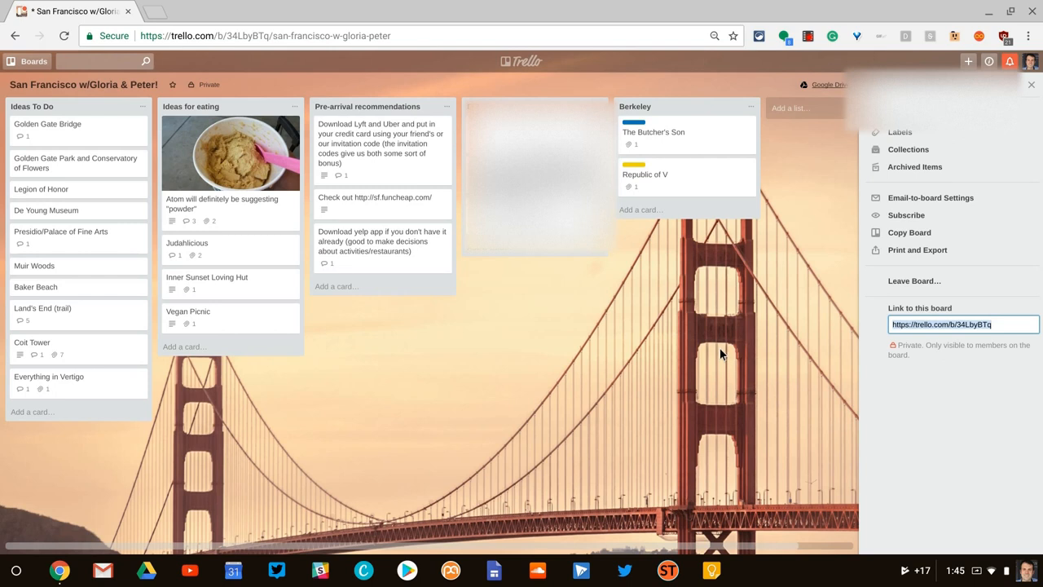
{"action": "mouse_move", "coordinate": [674, 343]}
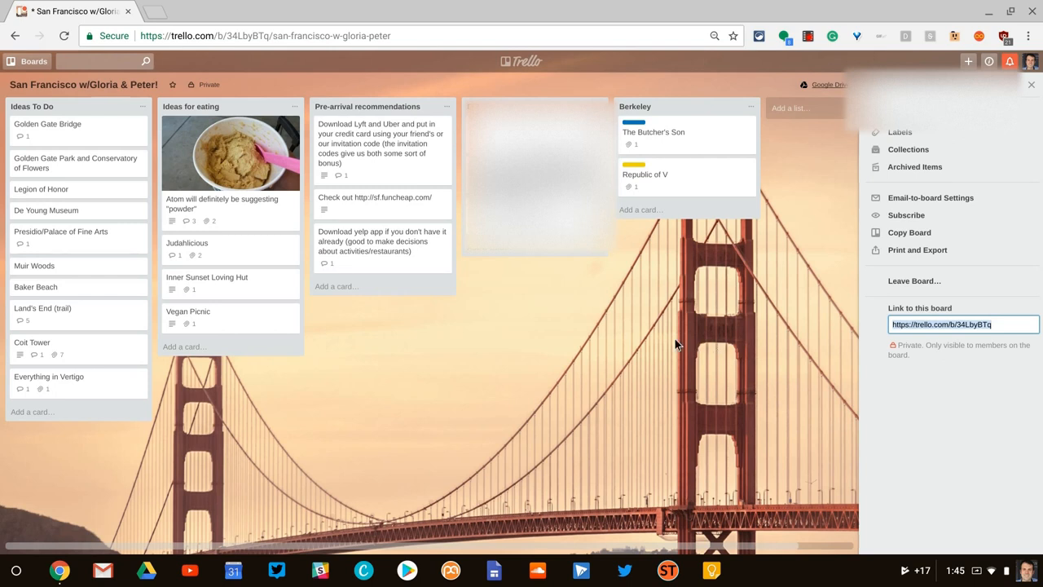